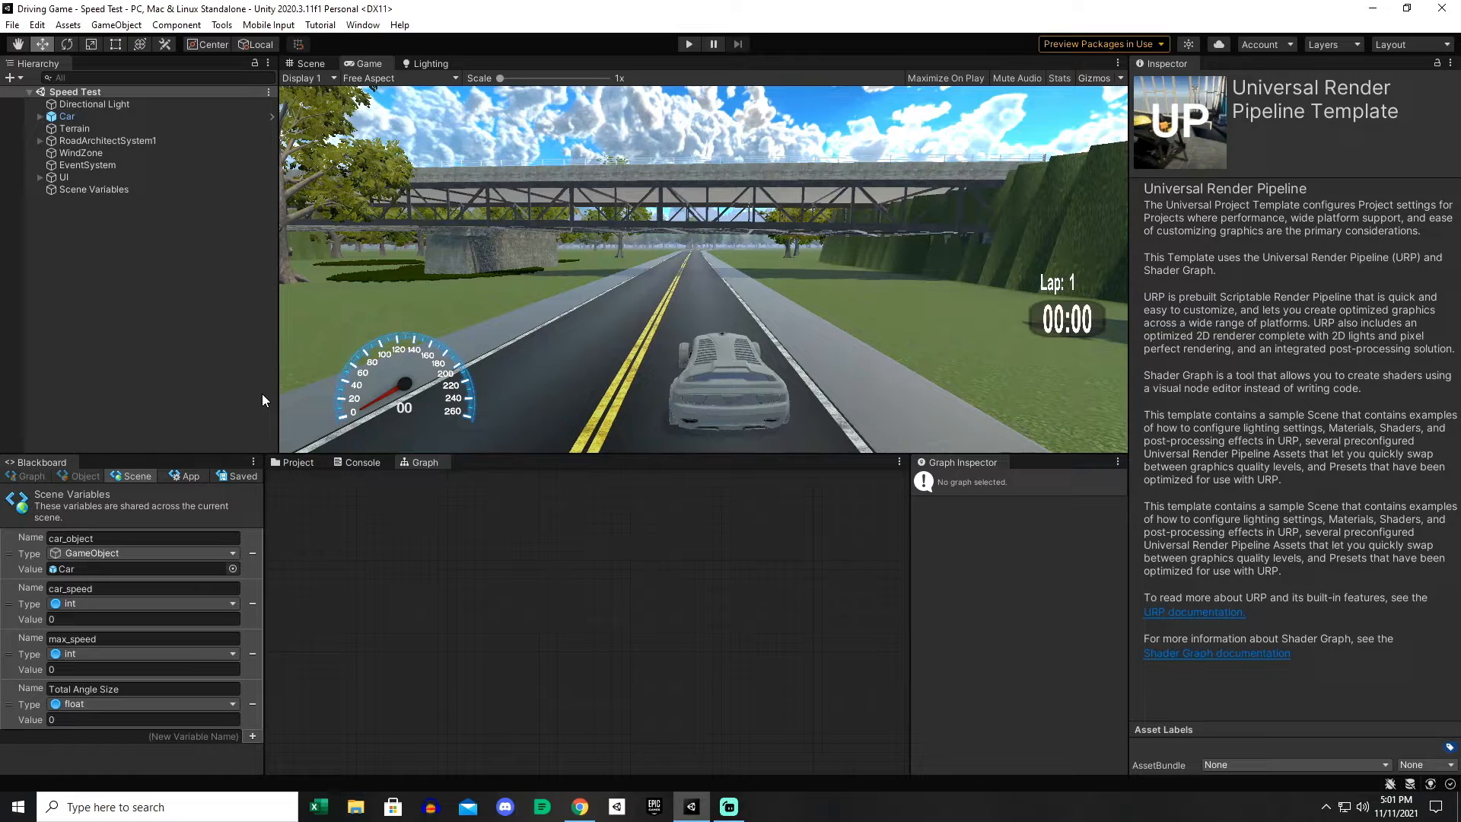
{"action": "mouse_move", "coordinate": [407, 504]}
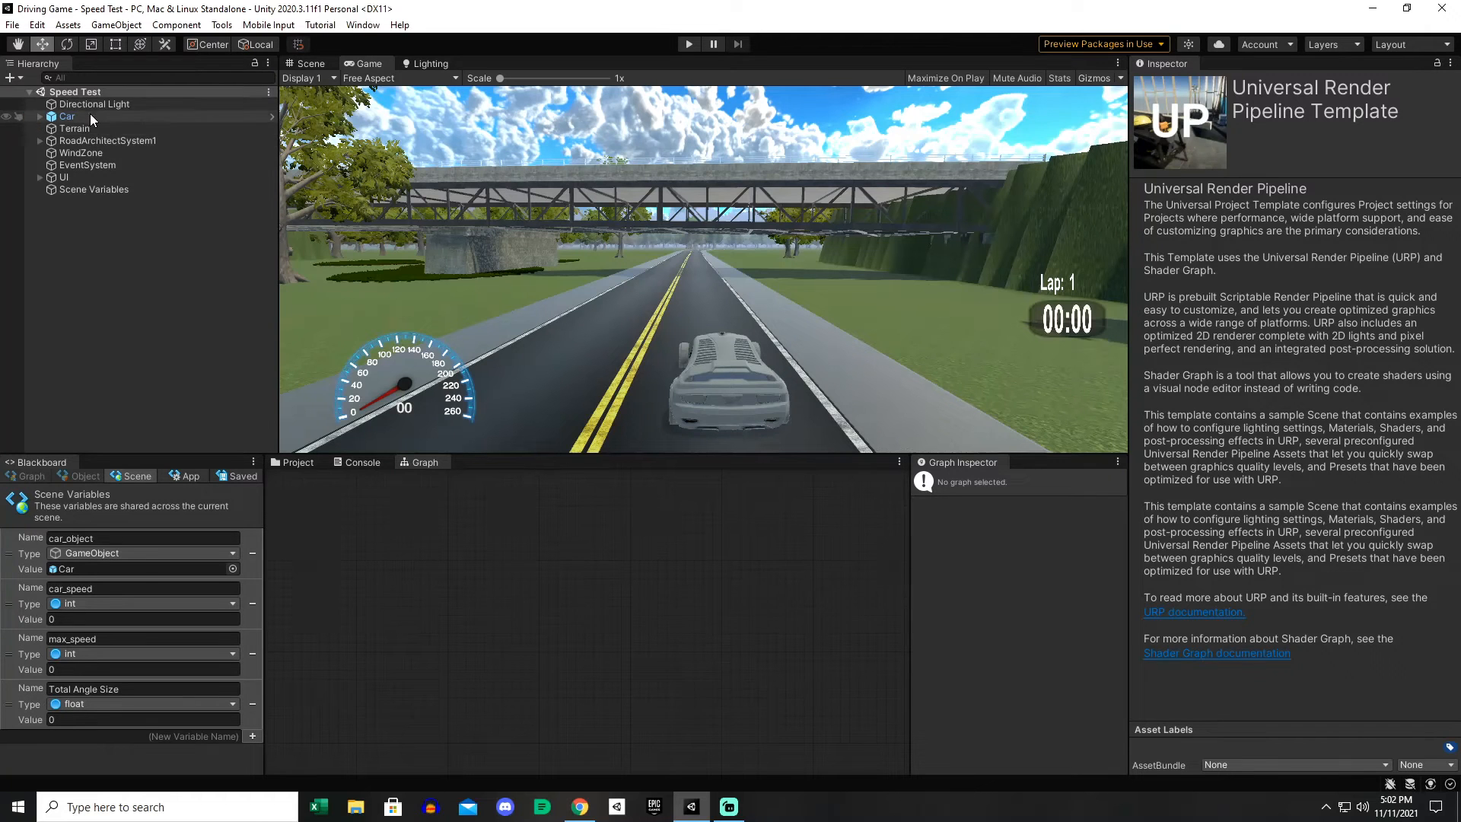
Select the Car object so its components and flow graph appear.
{"action": "left_click", "coordinate": [68, 116]}
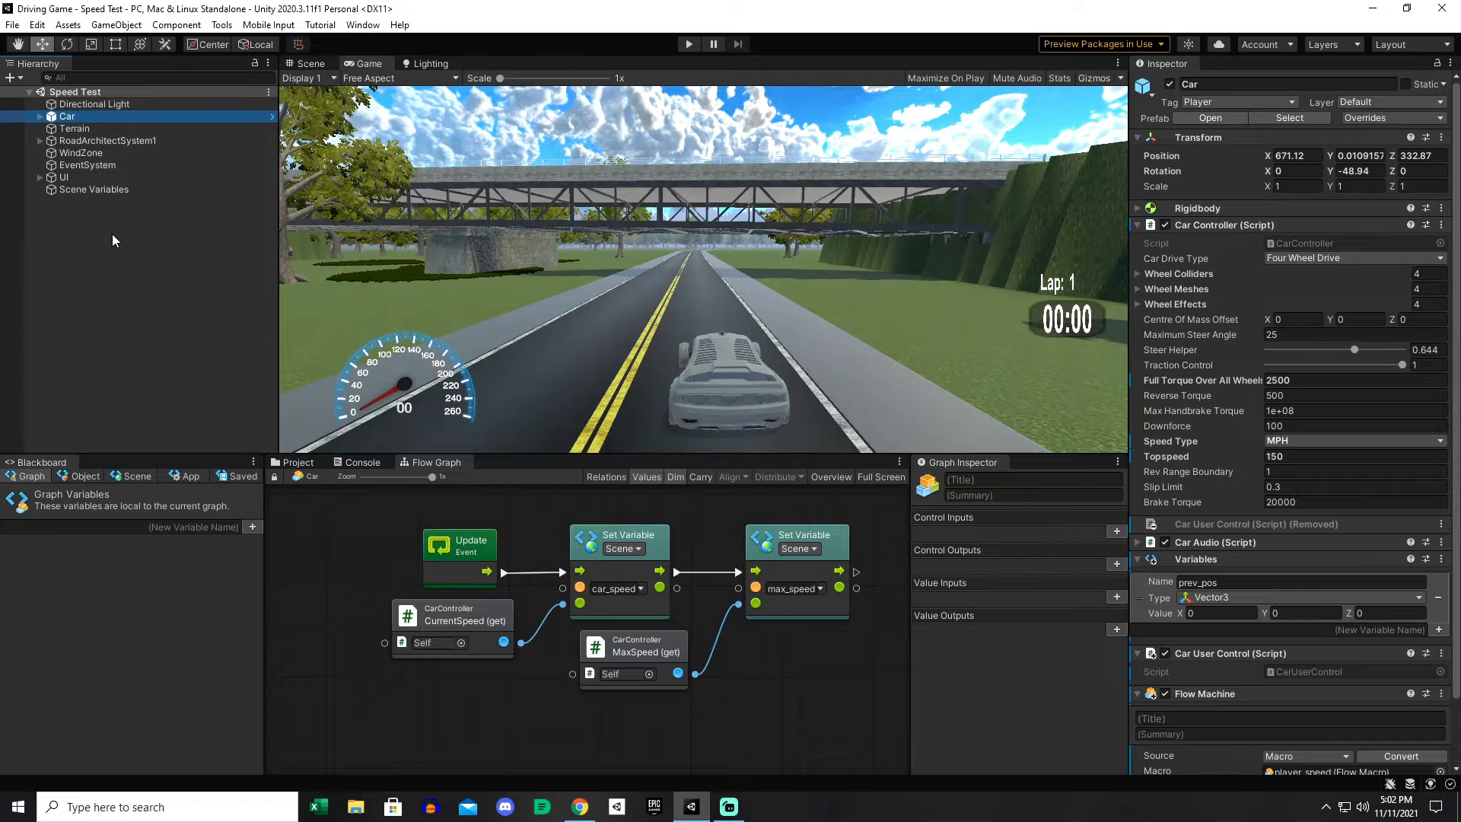
{"action": "left_click", "coordinate": [296, 461]}
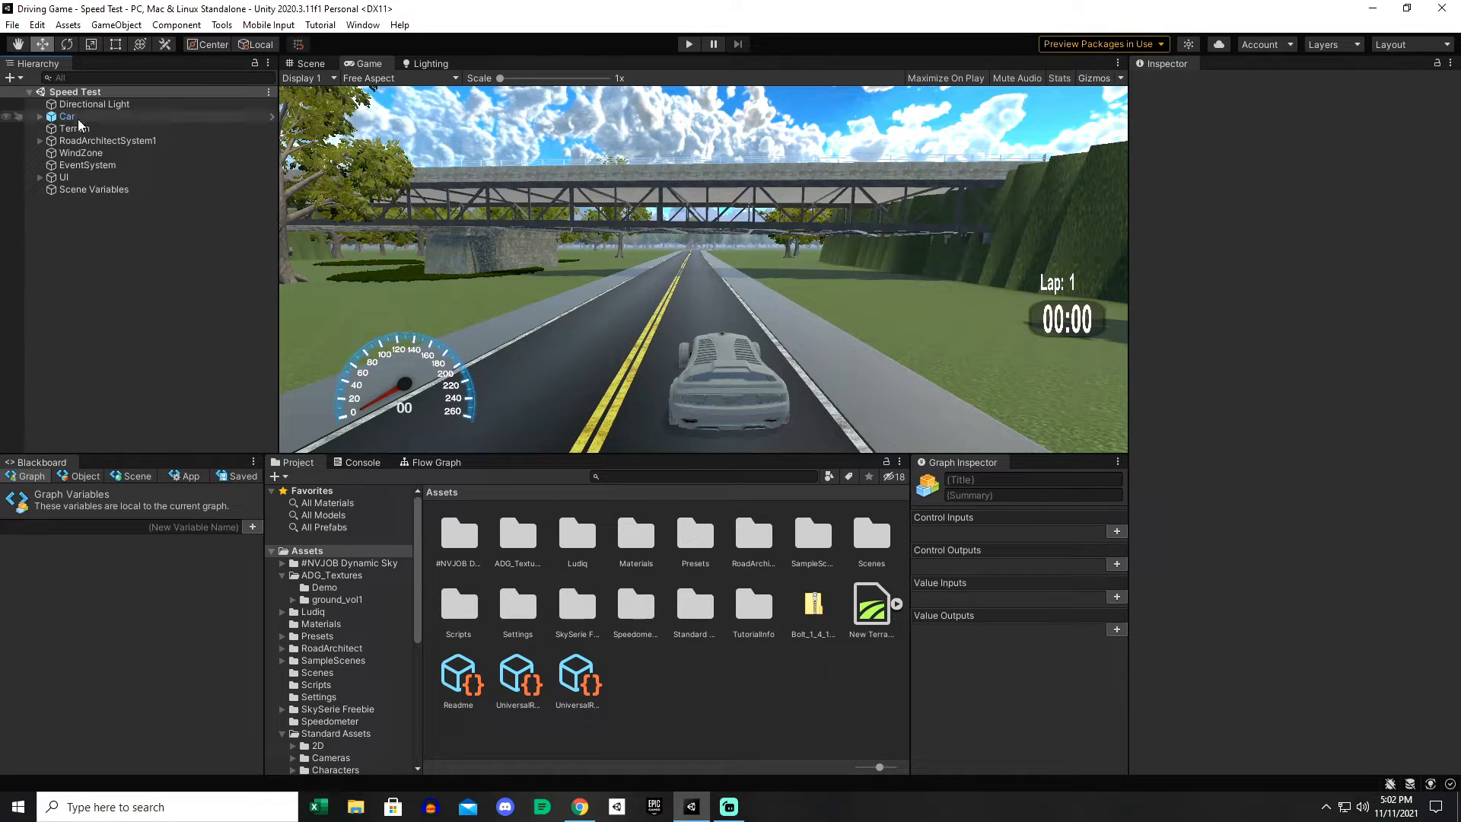
{"action": "left_click", "coordinate": [67, 116]}
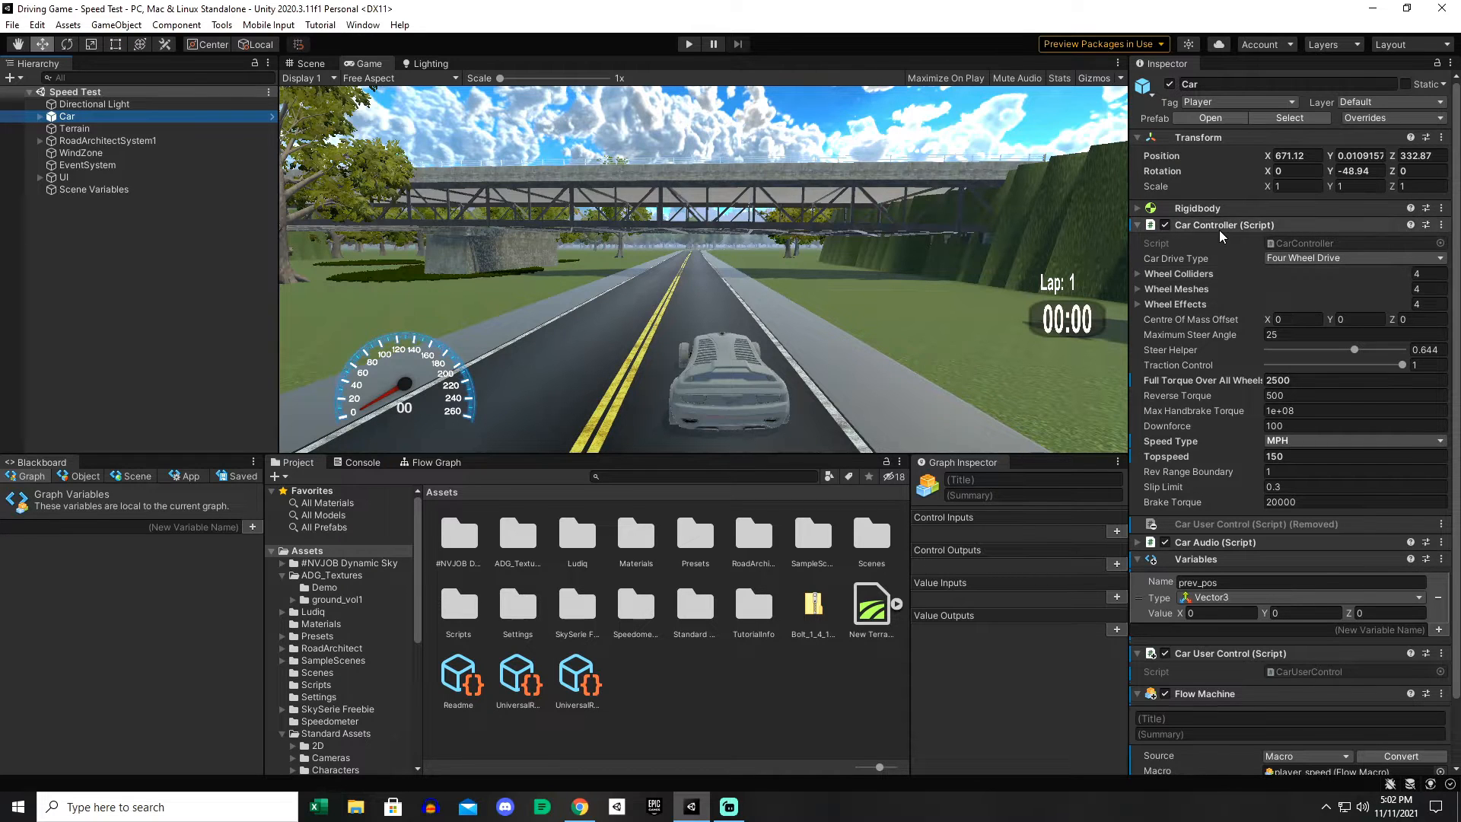
{"action": "mouse_move", "coordinate": [1201, 356]}
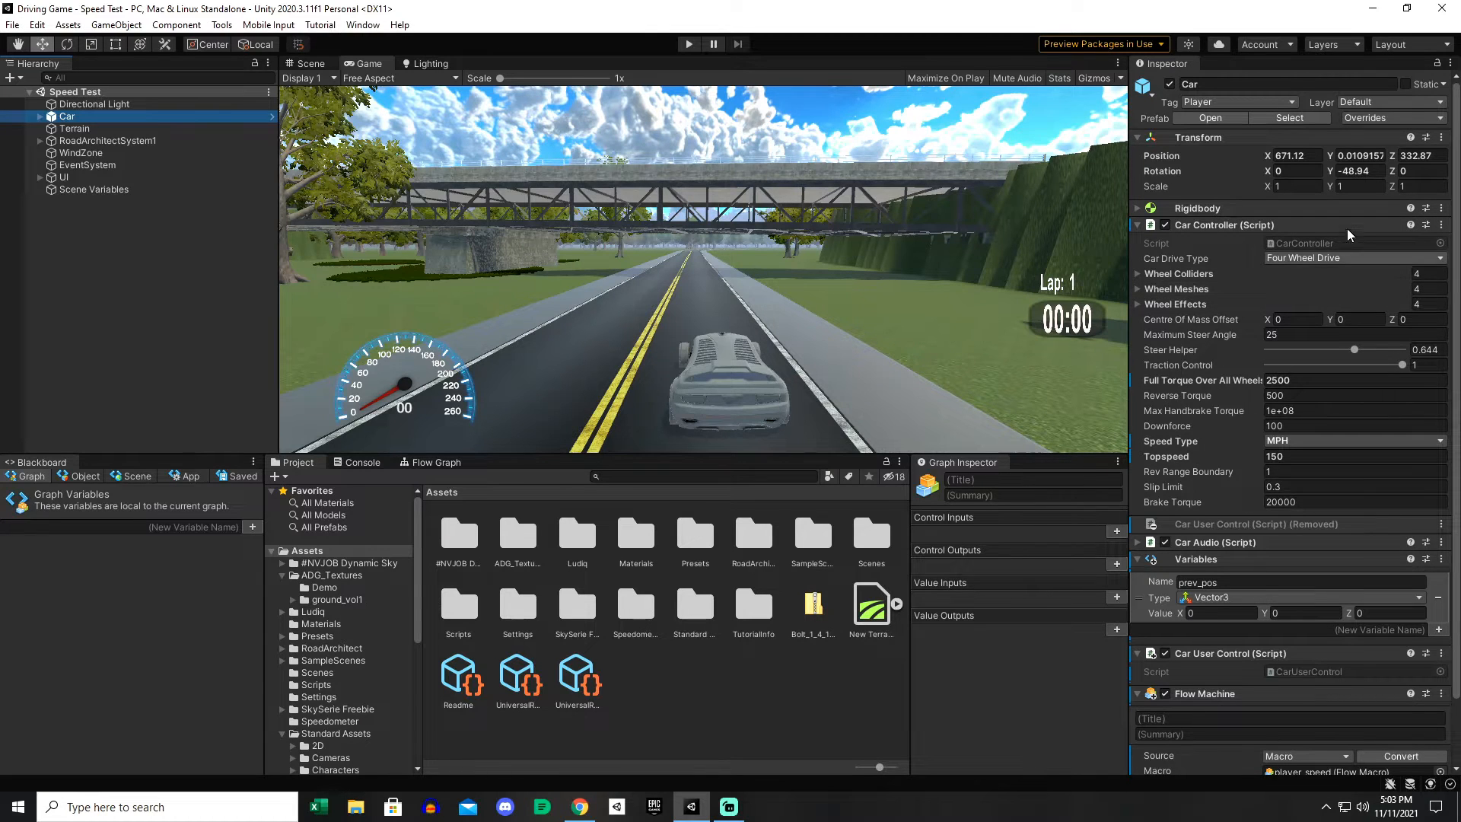
{"action": "mouse_move", "coordinate": [1196, 408]}
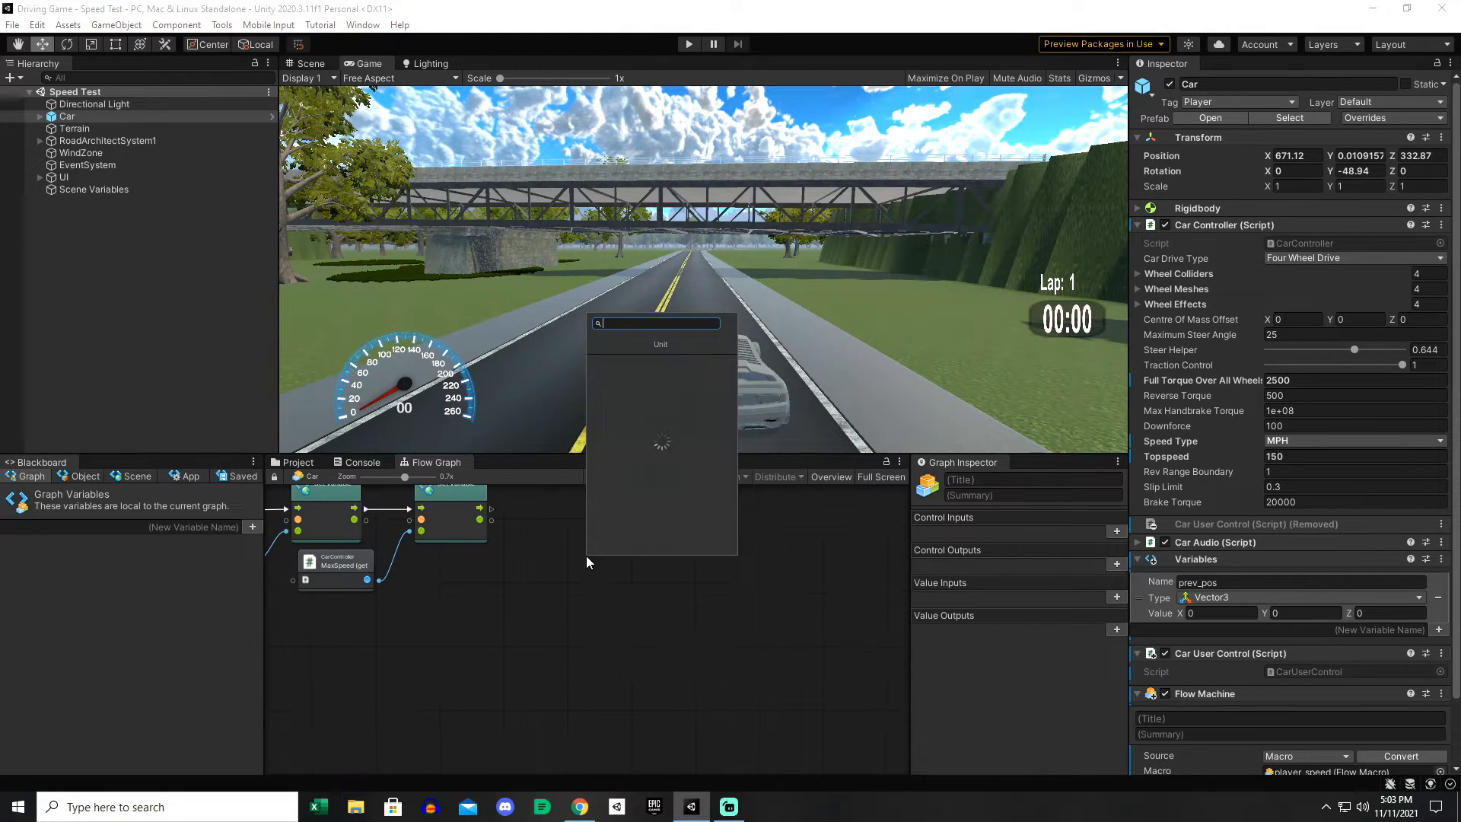
Search the unit finder for 'get' and then 'steer' to find a steering getter.
{"action": "type", "text": "get"}
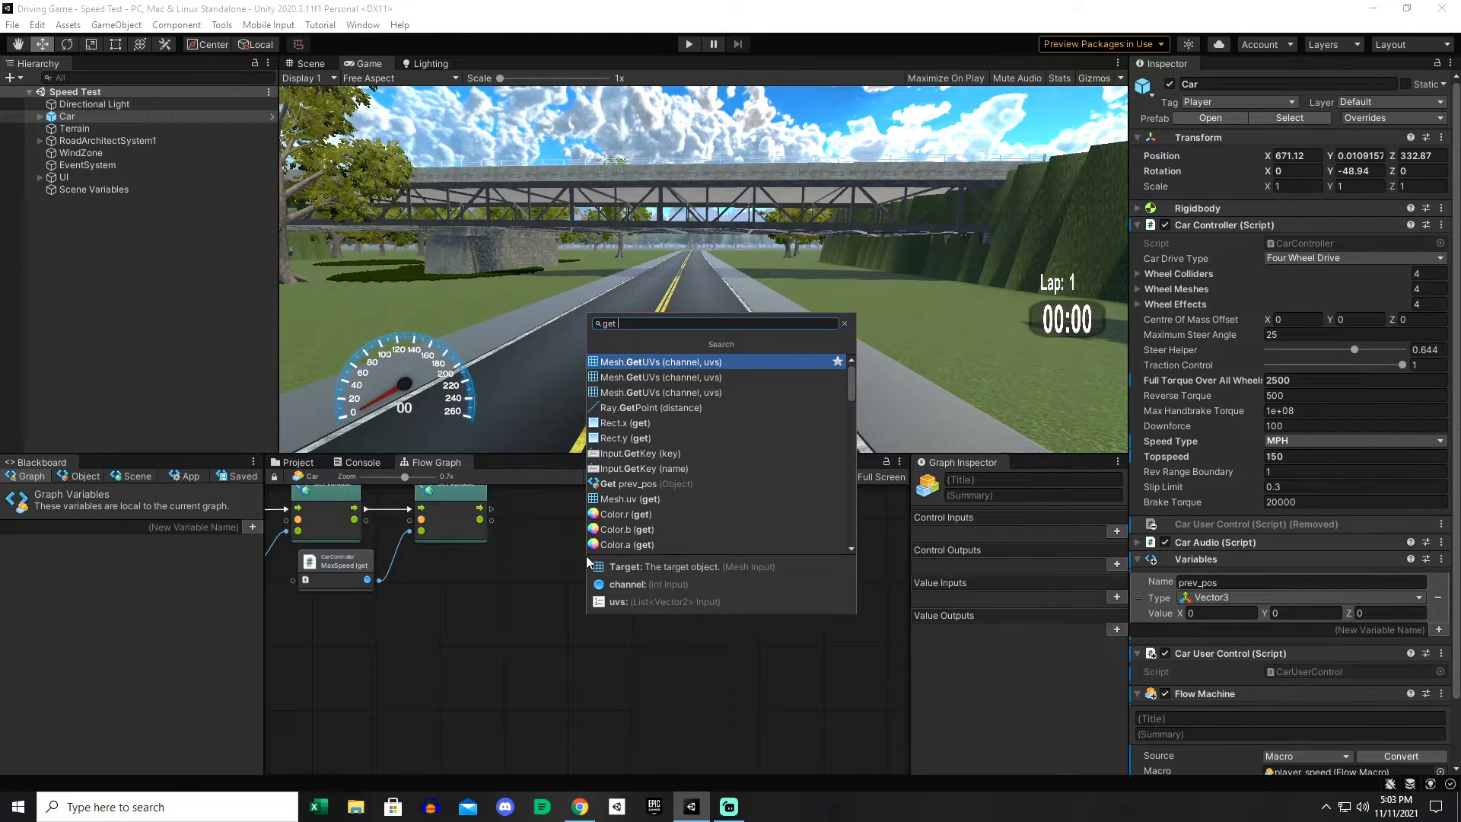
{"action": "type", "text": "steer"}
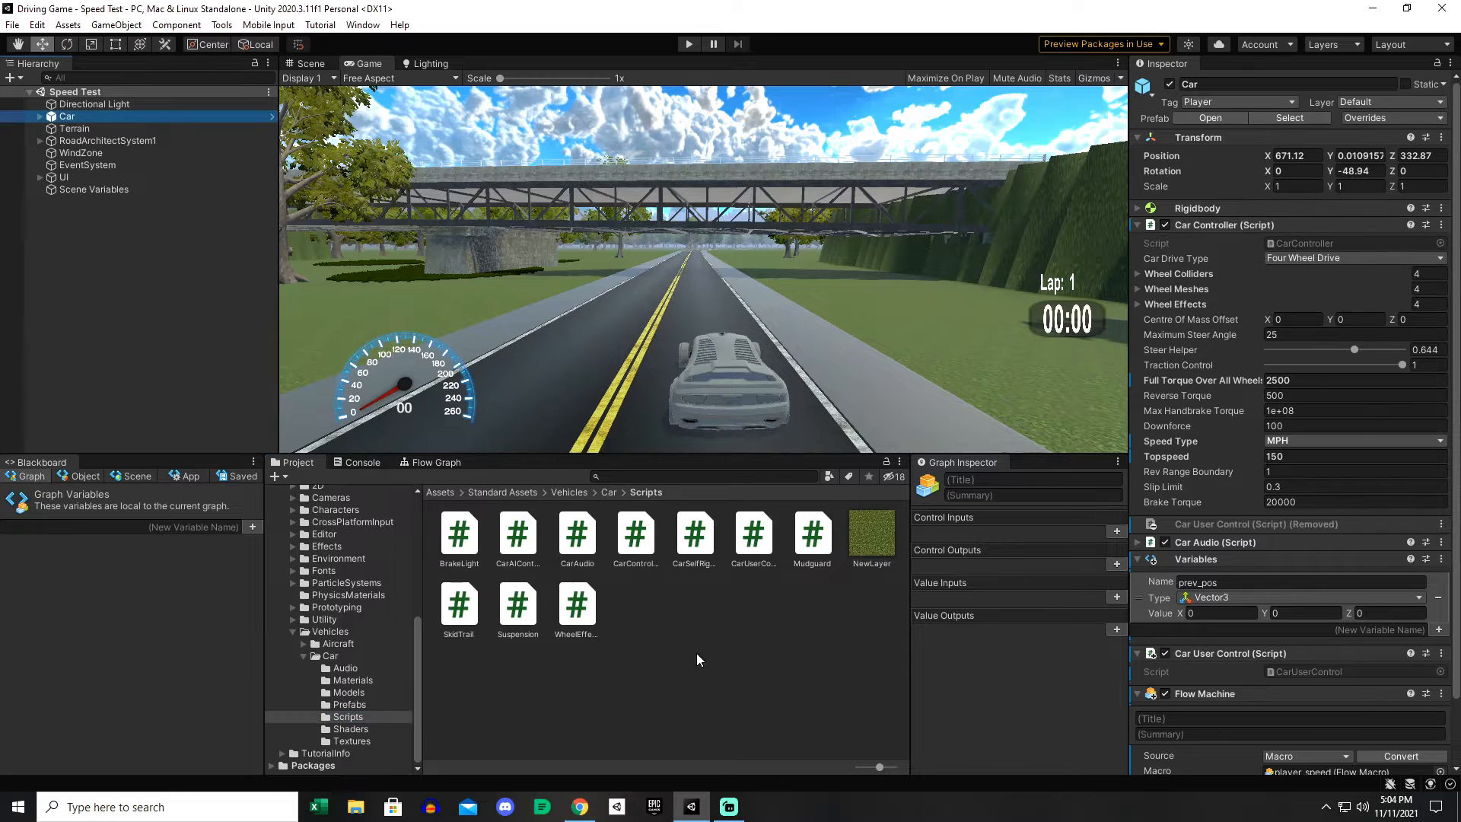
Preview the CarController script, then launch it for editing from the Car Controller component.
{"action": "left_click", "coordinate": [636, 532]}
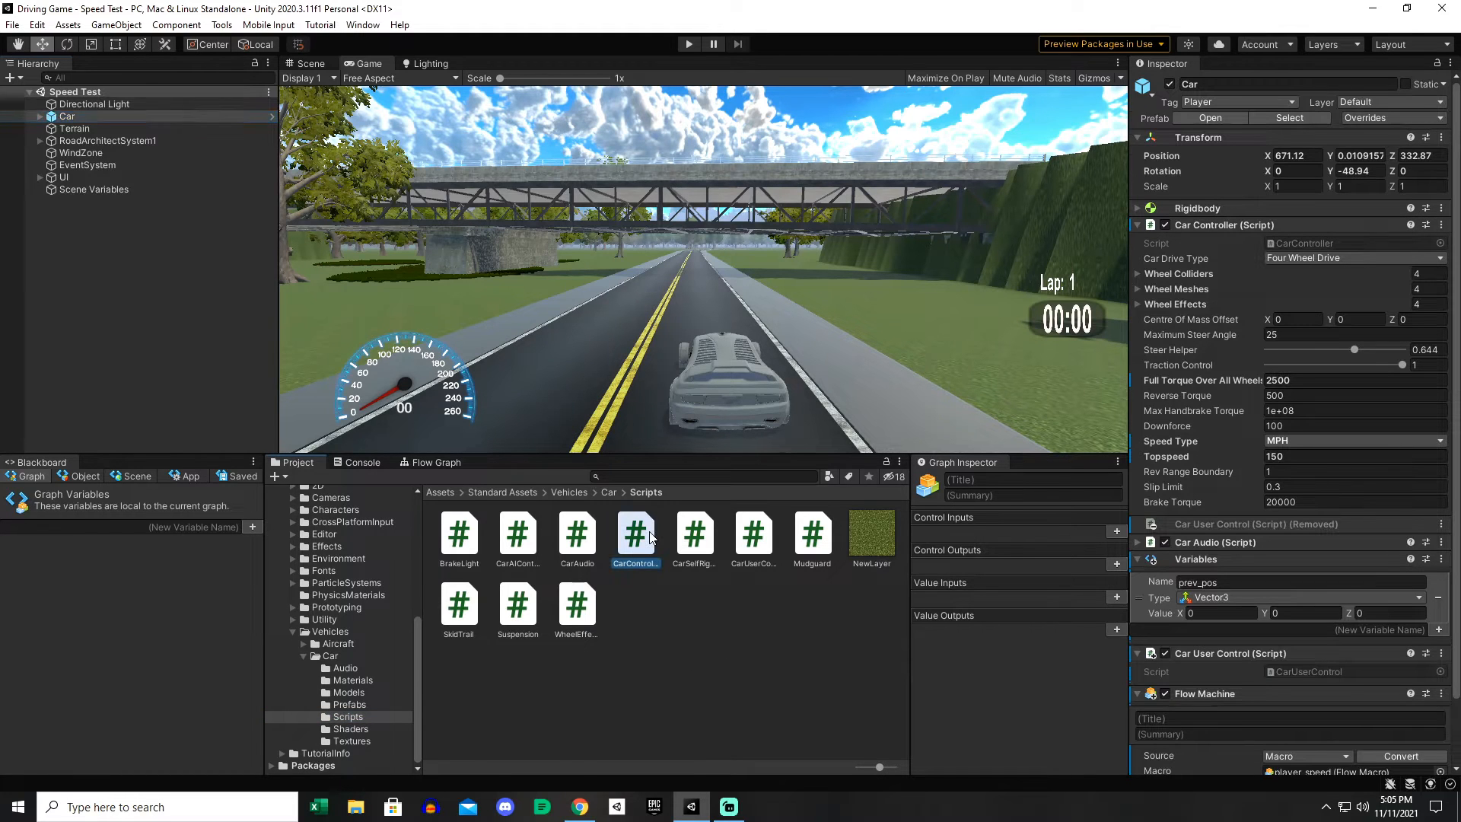
{"action": "left_click", "coordinate": [634, 533]}
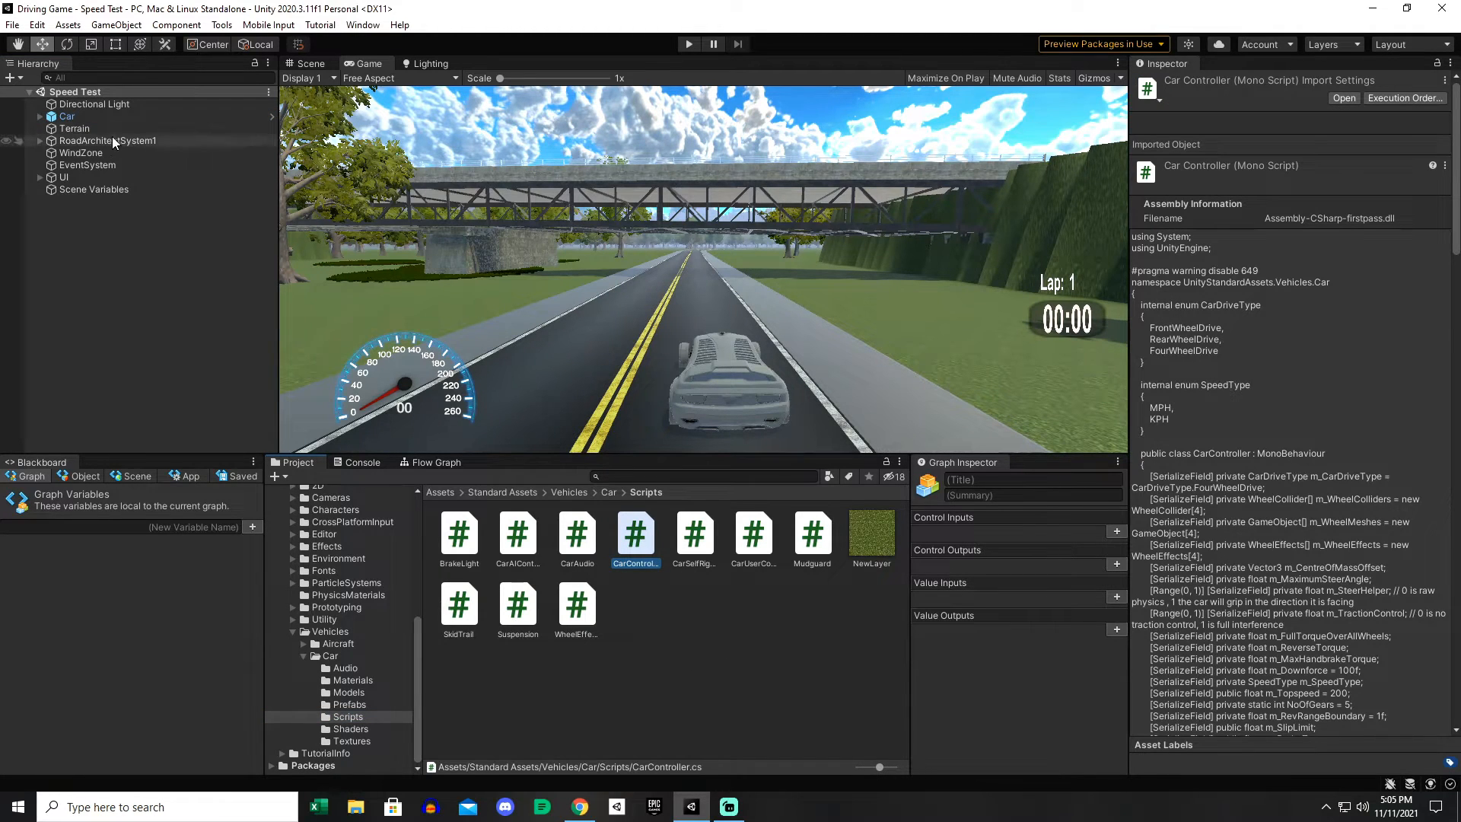
{"action": "left_click", "coordinate": [65, 116]}
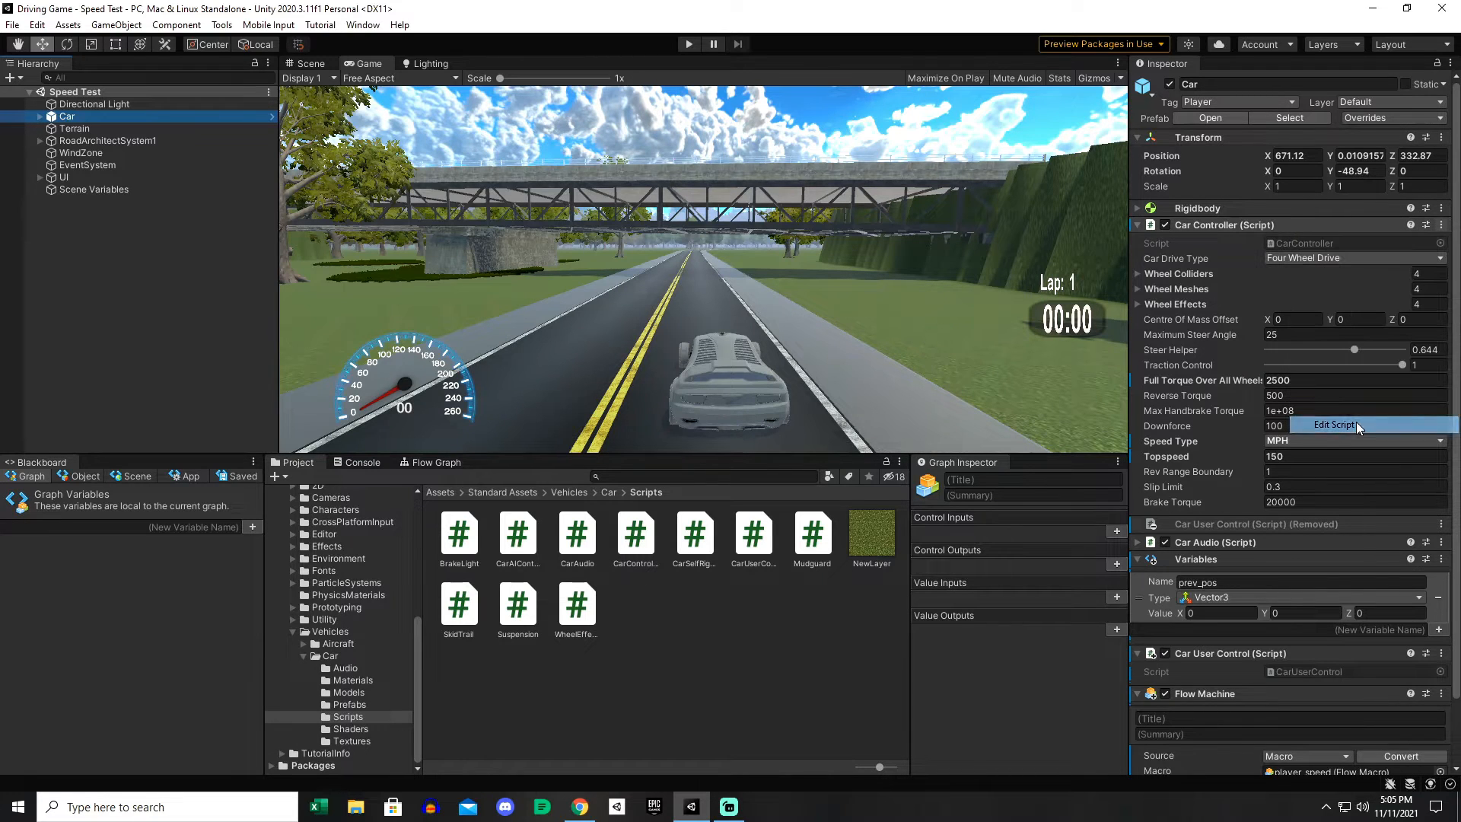
{"action": "left_click", "coordinate": [1334, 424]}
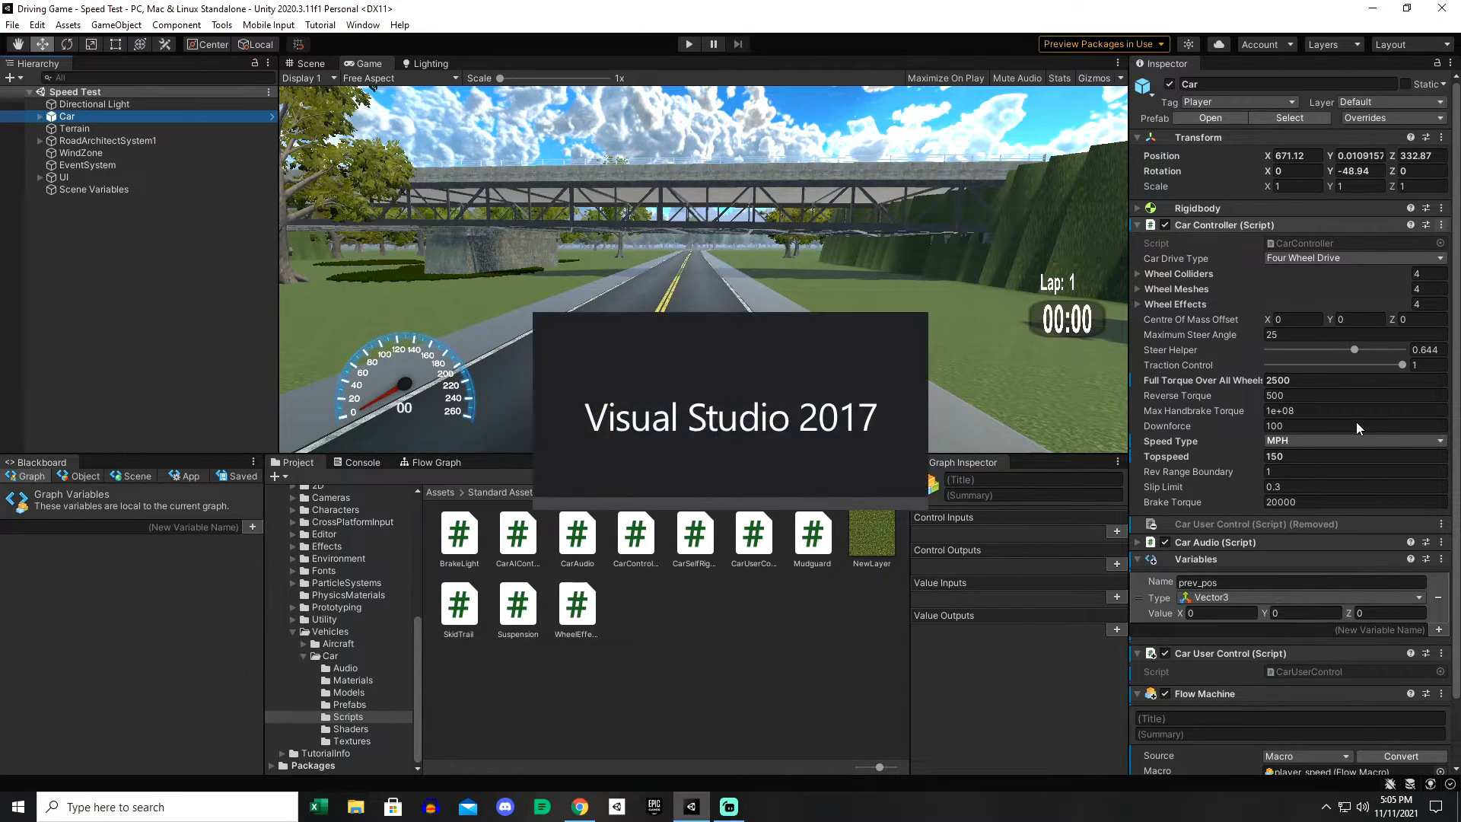
Review CarController's [SerializeField] private declarations in CarController.cs.
{"action": "left_click", "coordinate": [762, 806]}
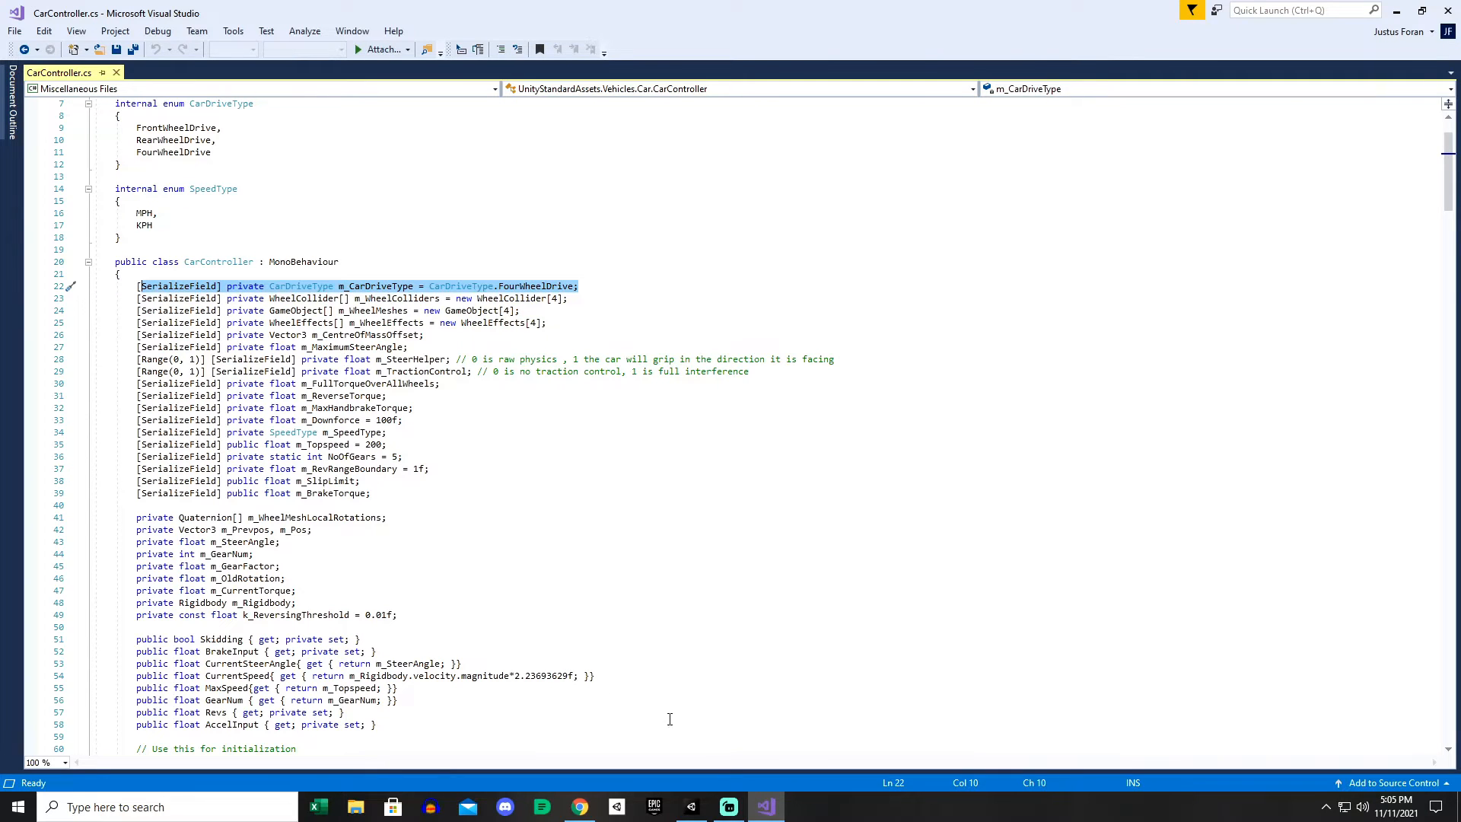
{"action": "mouse_move", "coordinate": [729, 793]}
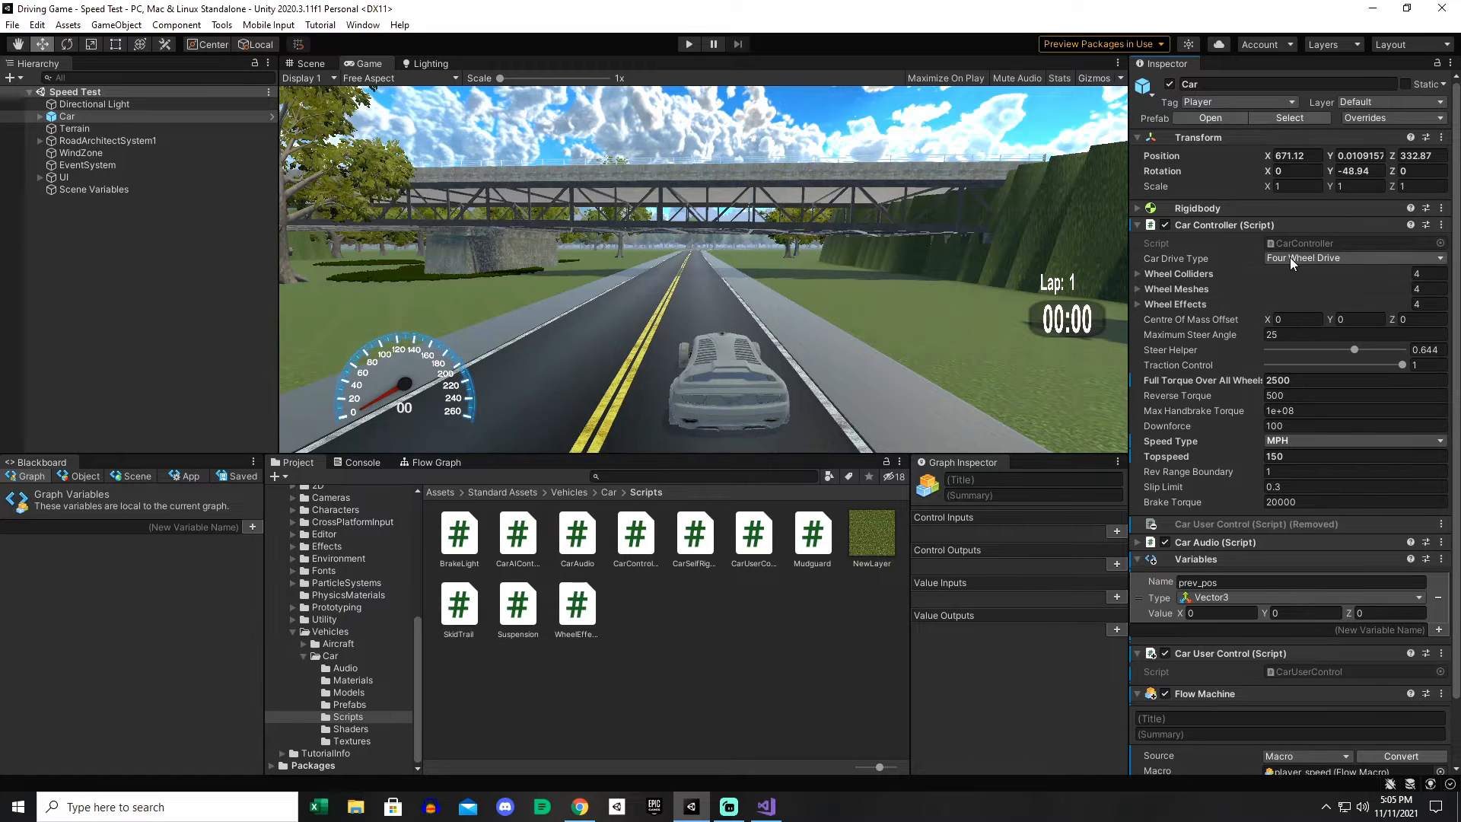
List the Car Drive Type choices, leaving Four Wheel Drive selected.
{"action": "left_click", "coordinate": [1351, 259]}
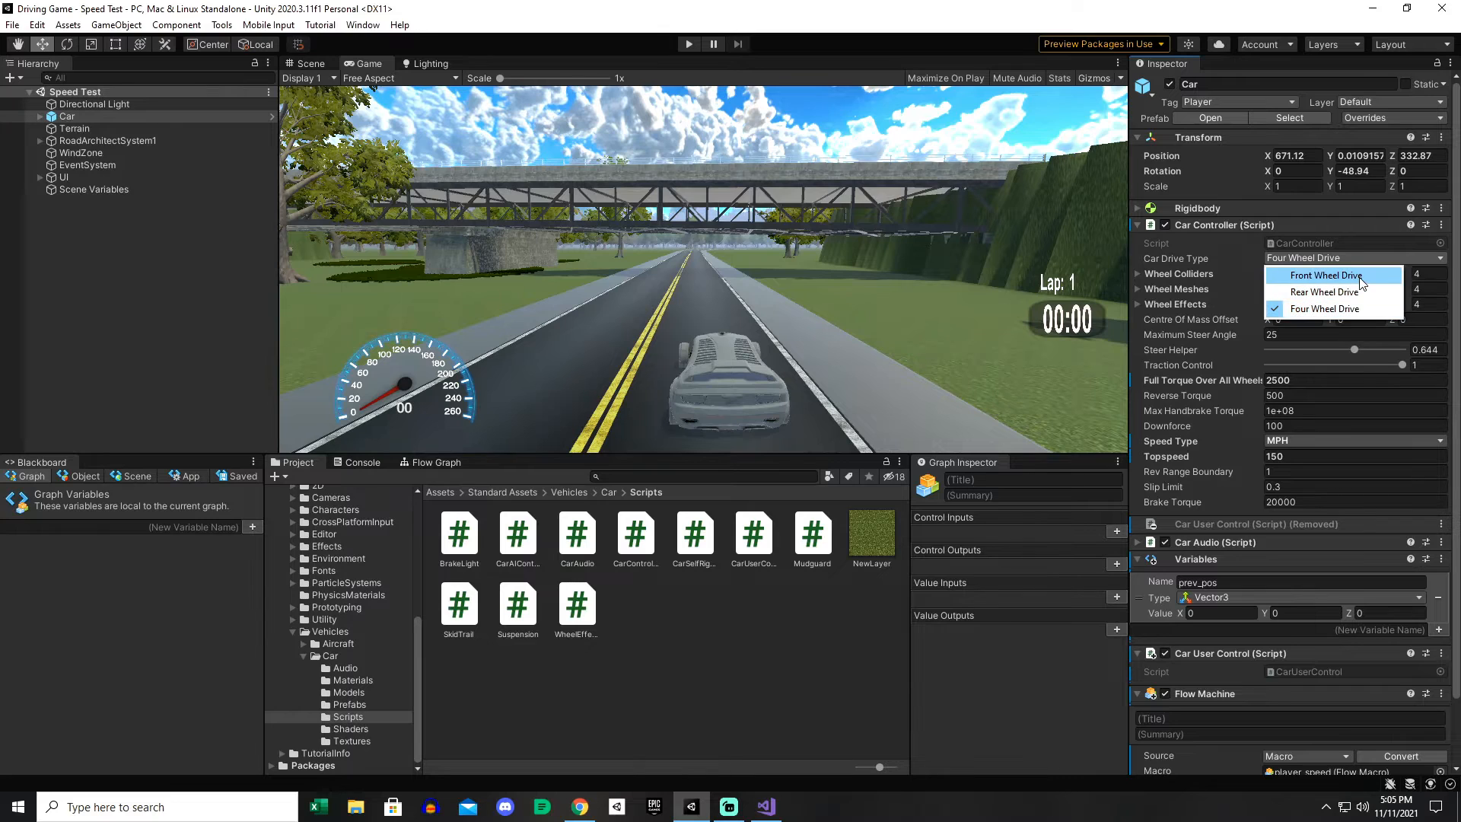
{"action": "mouse_move", "coordinate": [1322, 293]}
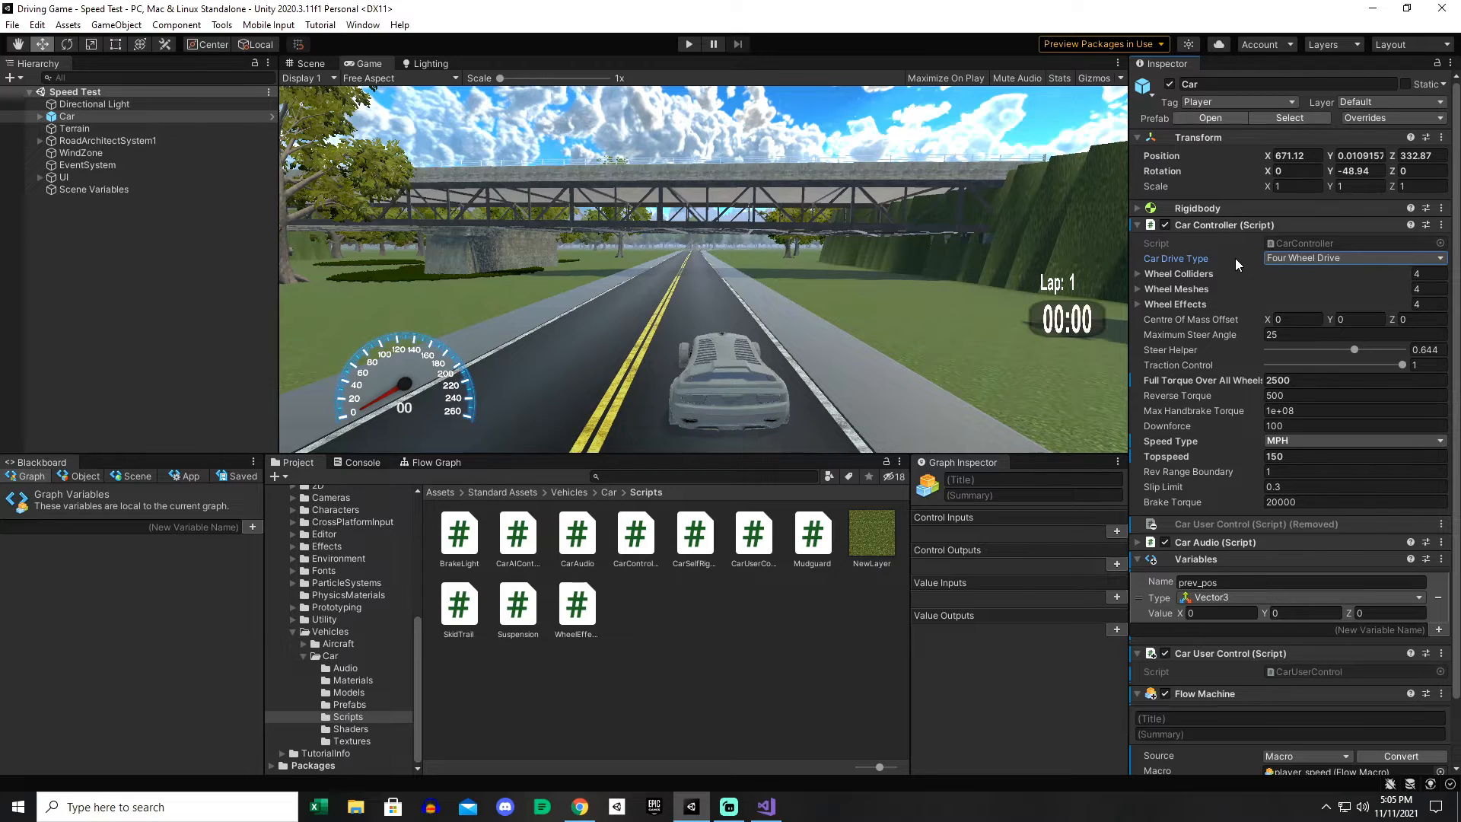
{"action": "mouse_move", "coordinate": [1168, 317]}
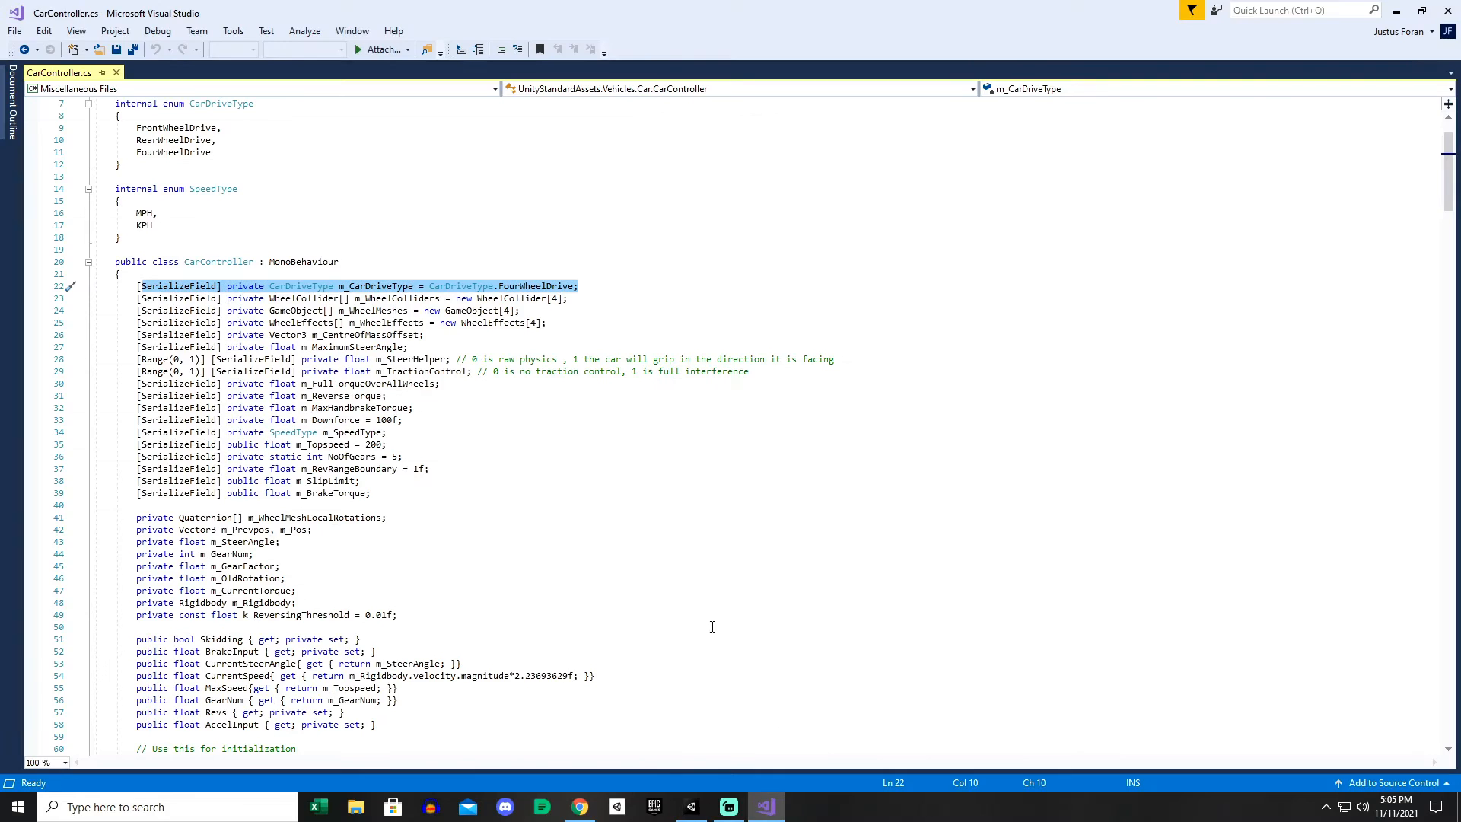
{"action": "scroll", "scroll_direction": "down", "scroll_amount": 3}
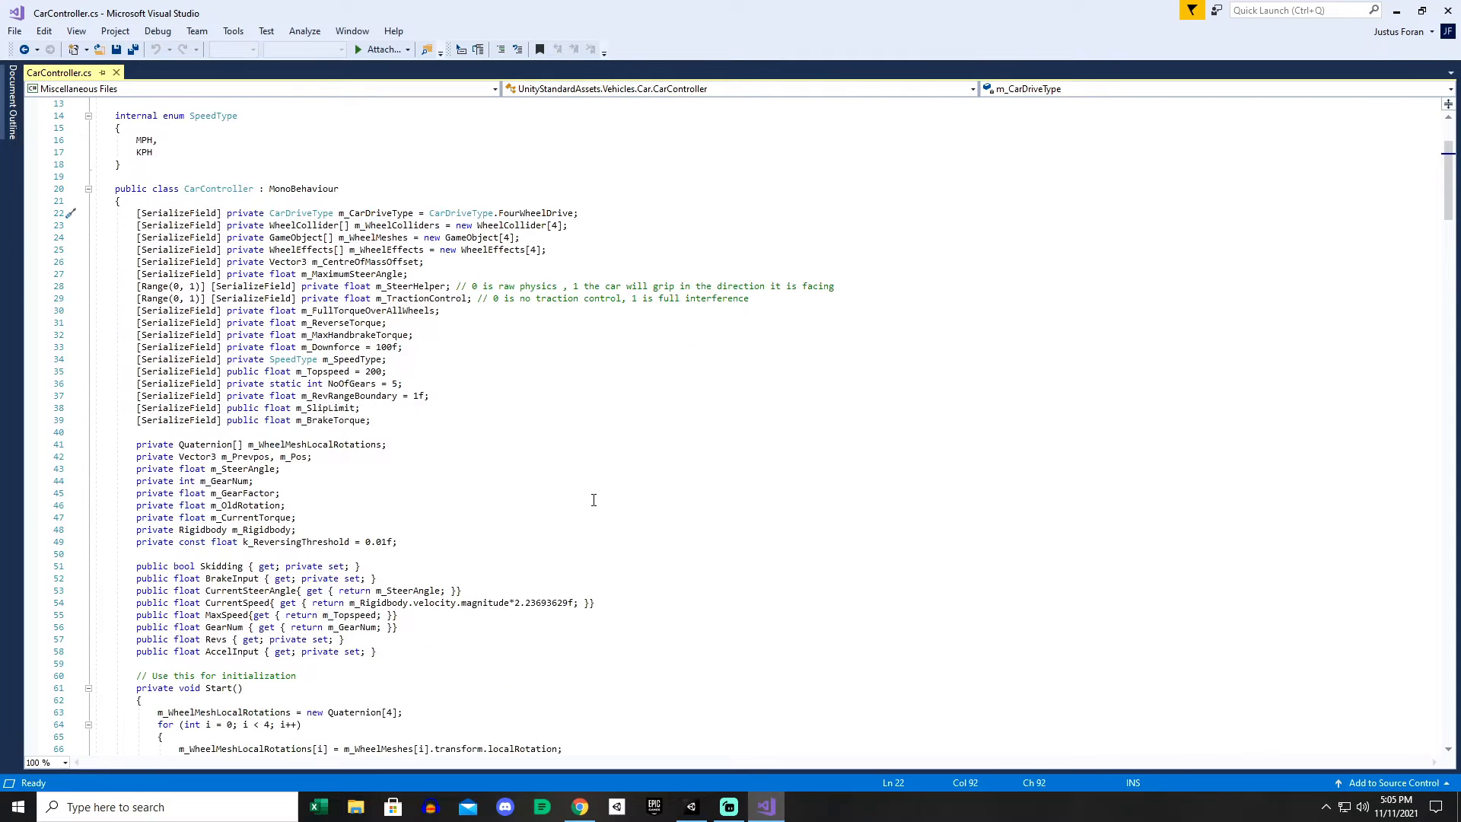
{"action": "scroll", "scroll_direction": "down", "scroll_amount": 3}
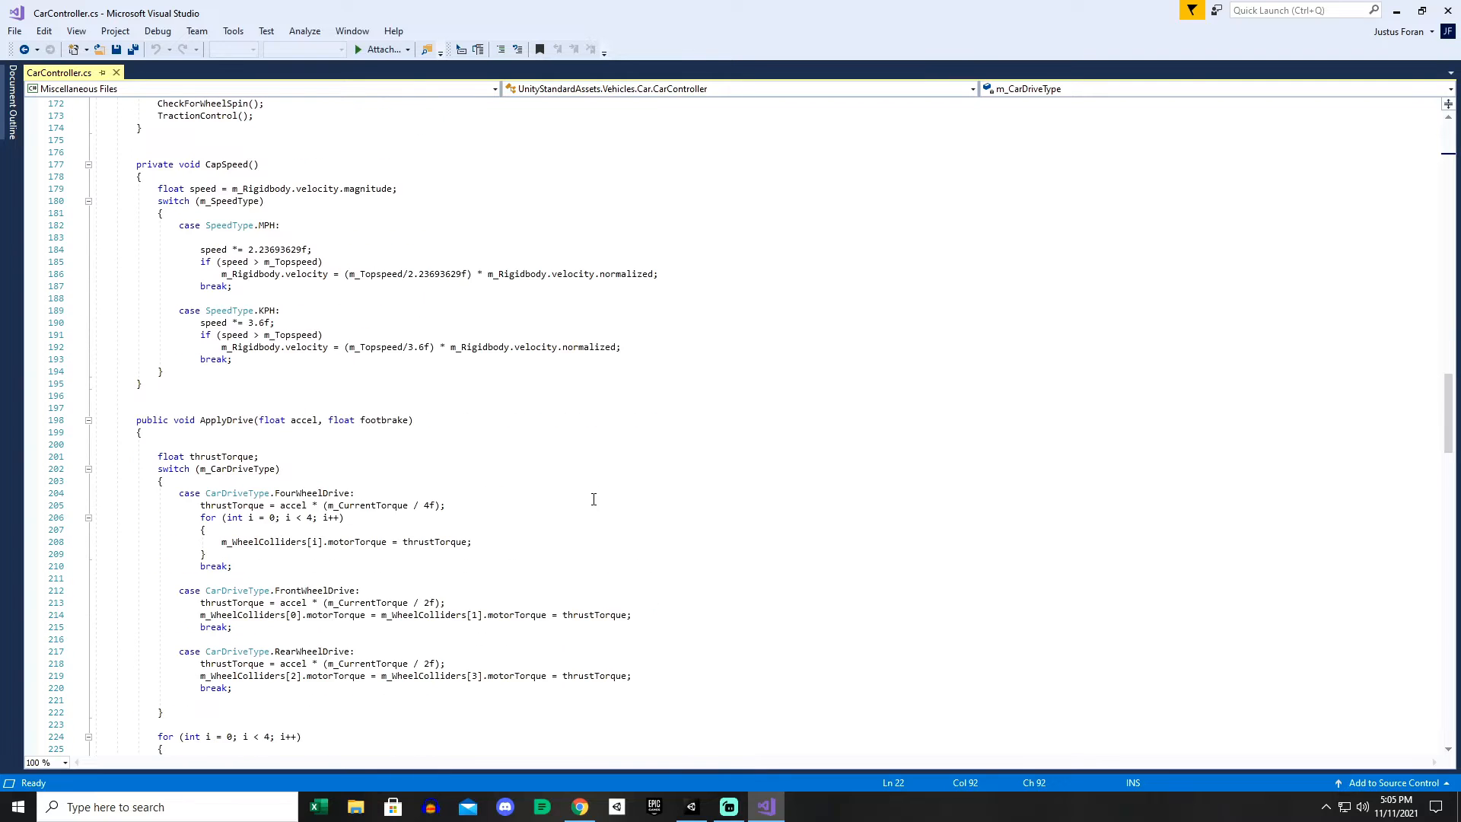
{"action": "mouse_move", "coordinate": [587, 557]}
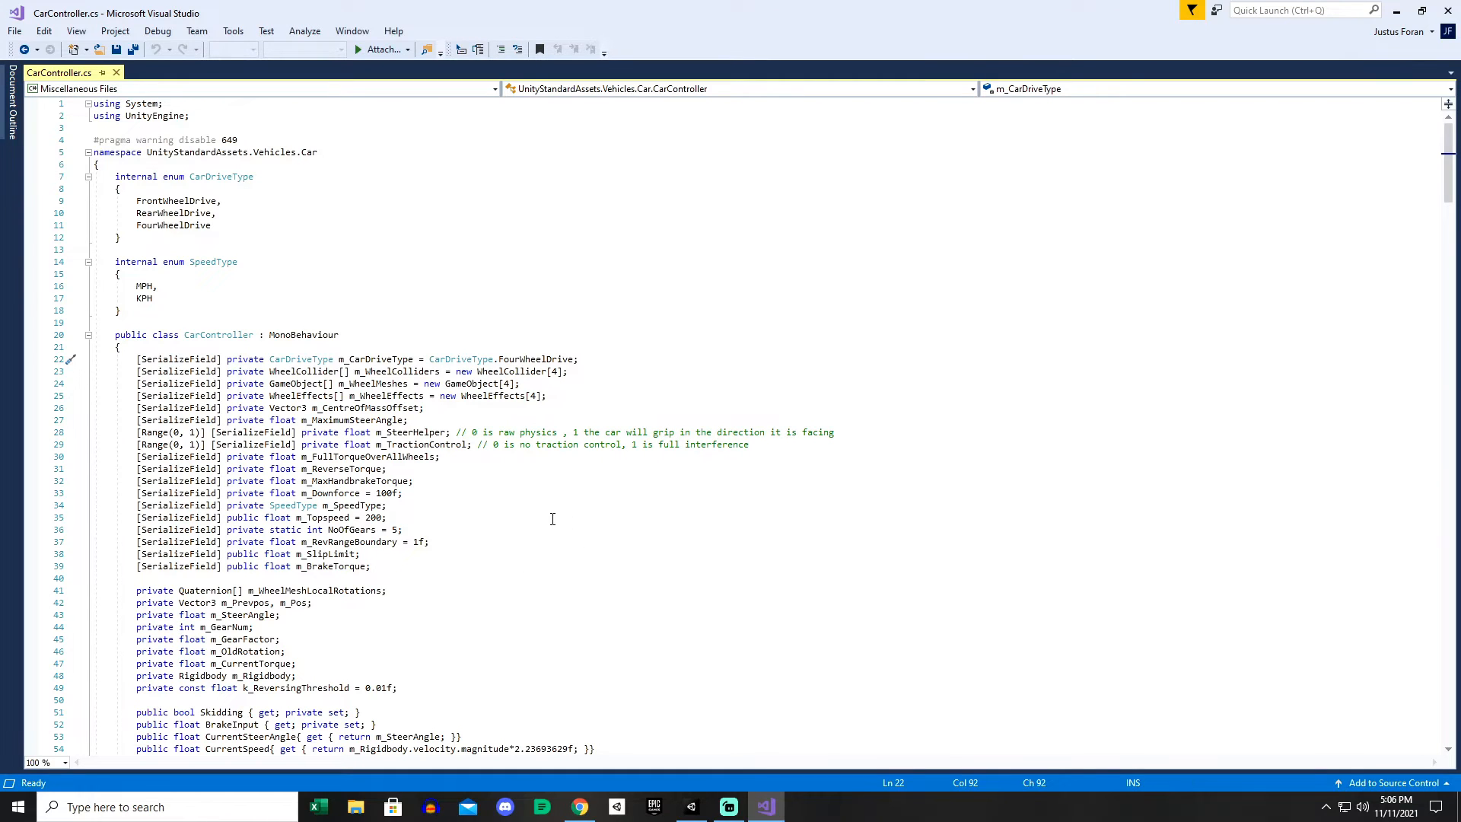
Replace private with public on m_CarDriveType and m_WheelColliders, then reach m_FullTorqueOverAllWheels.
{"action": "double_click", "coordinate": [245, 359]}
{"action": "type", "text": "ublic"}
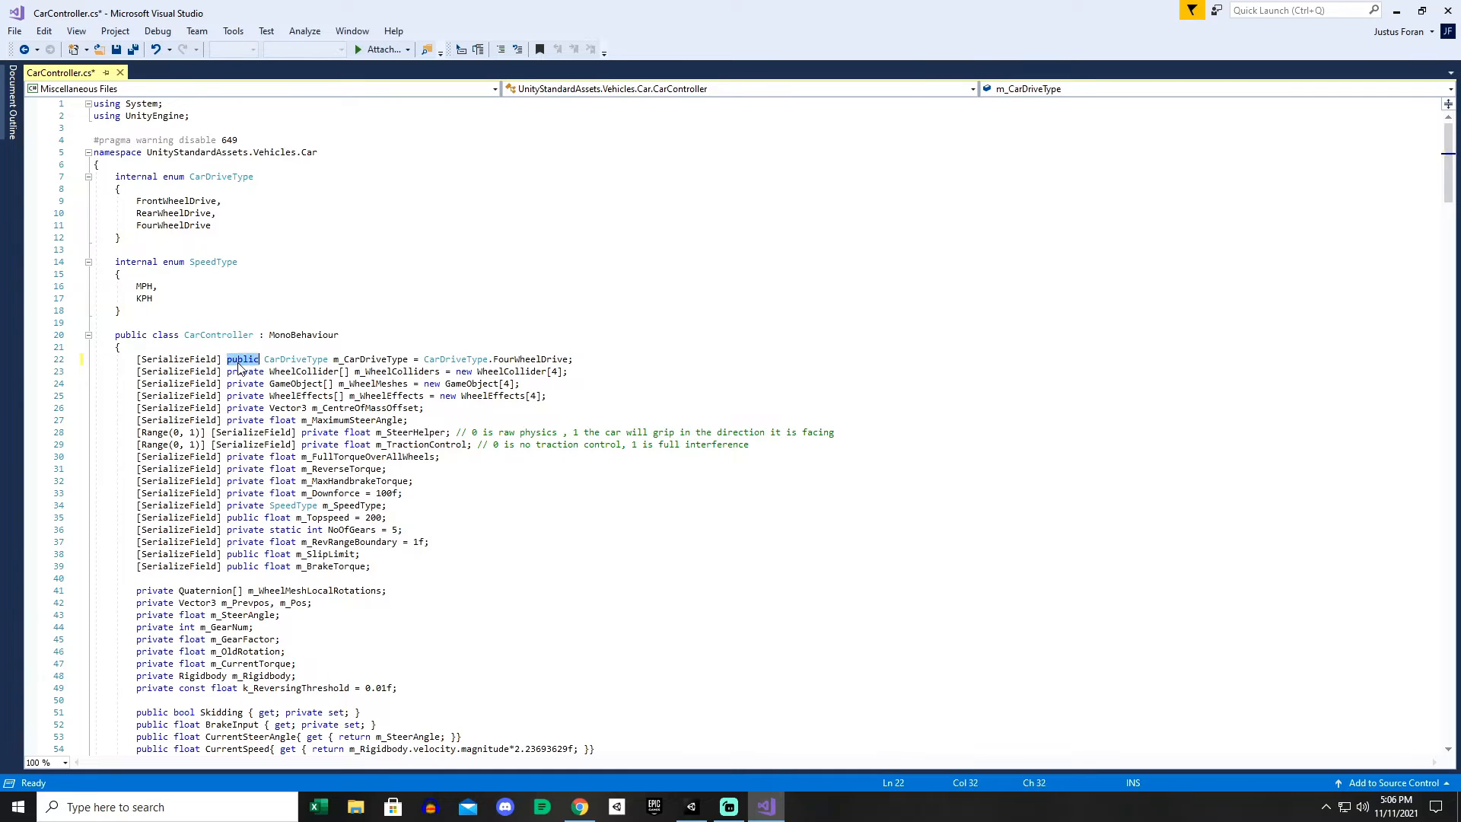
{"action": "left_click", "coordinate": [245, 371]}
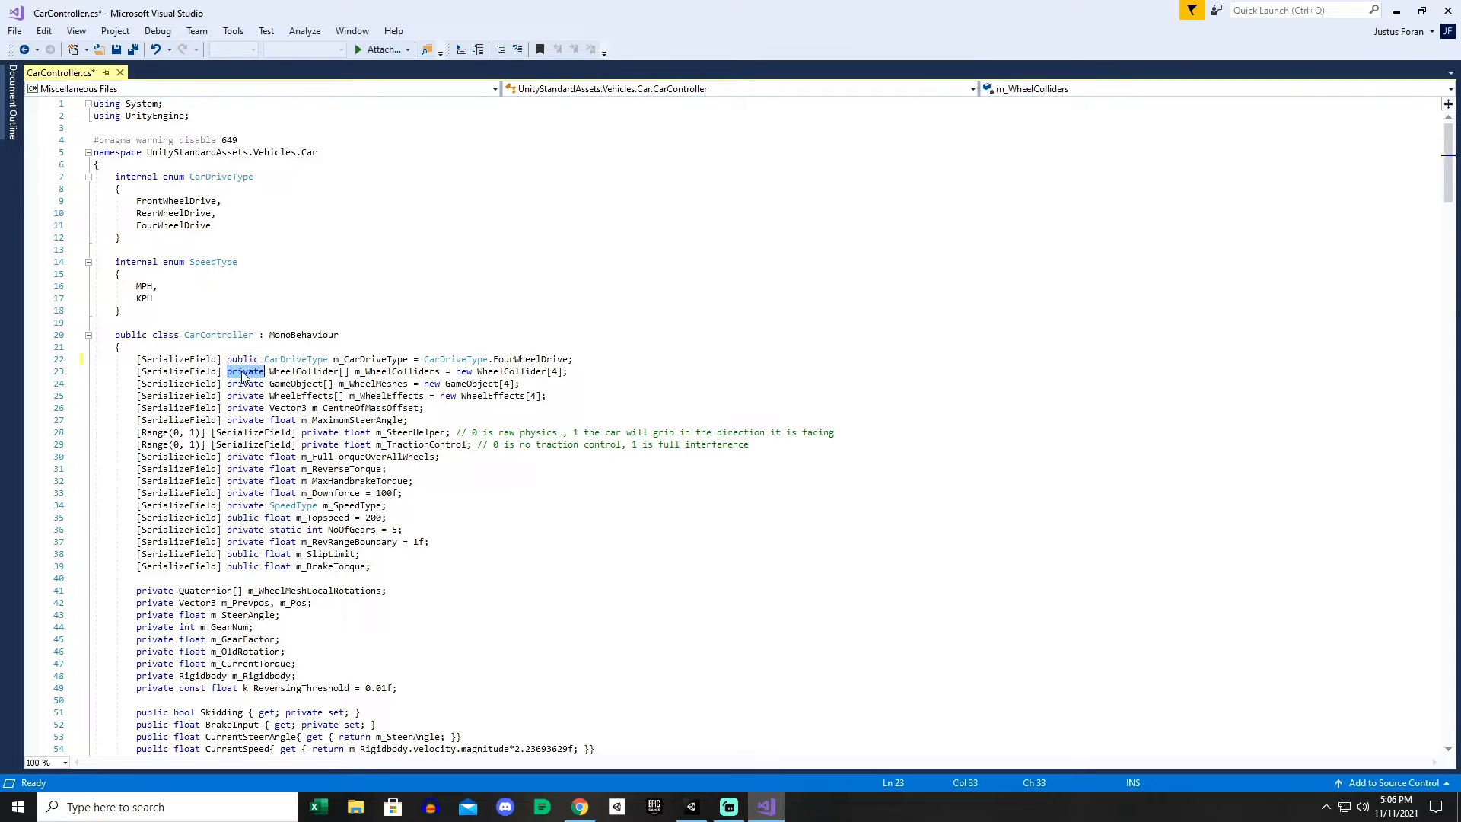
{"action": "type", "text": "public"}
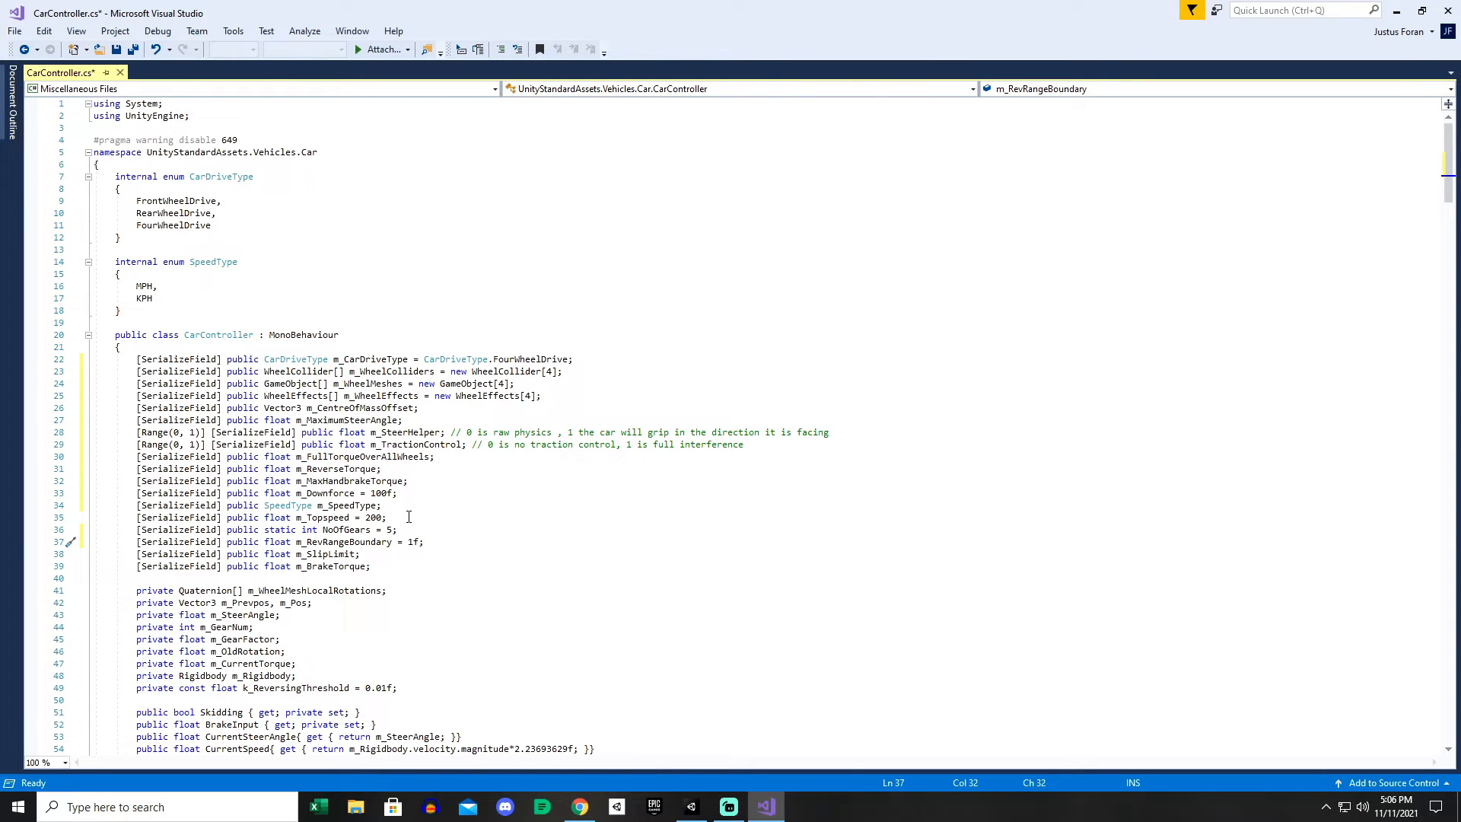
{"action": "left_click", "coordinate": [397, 529]}
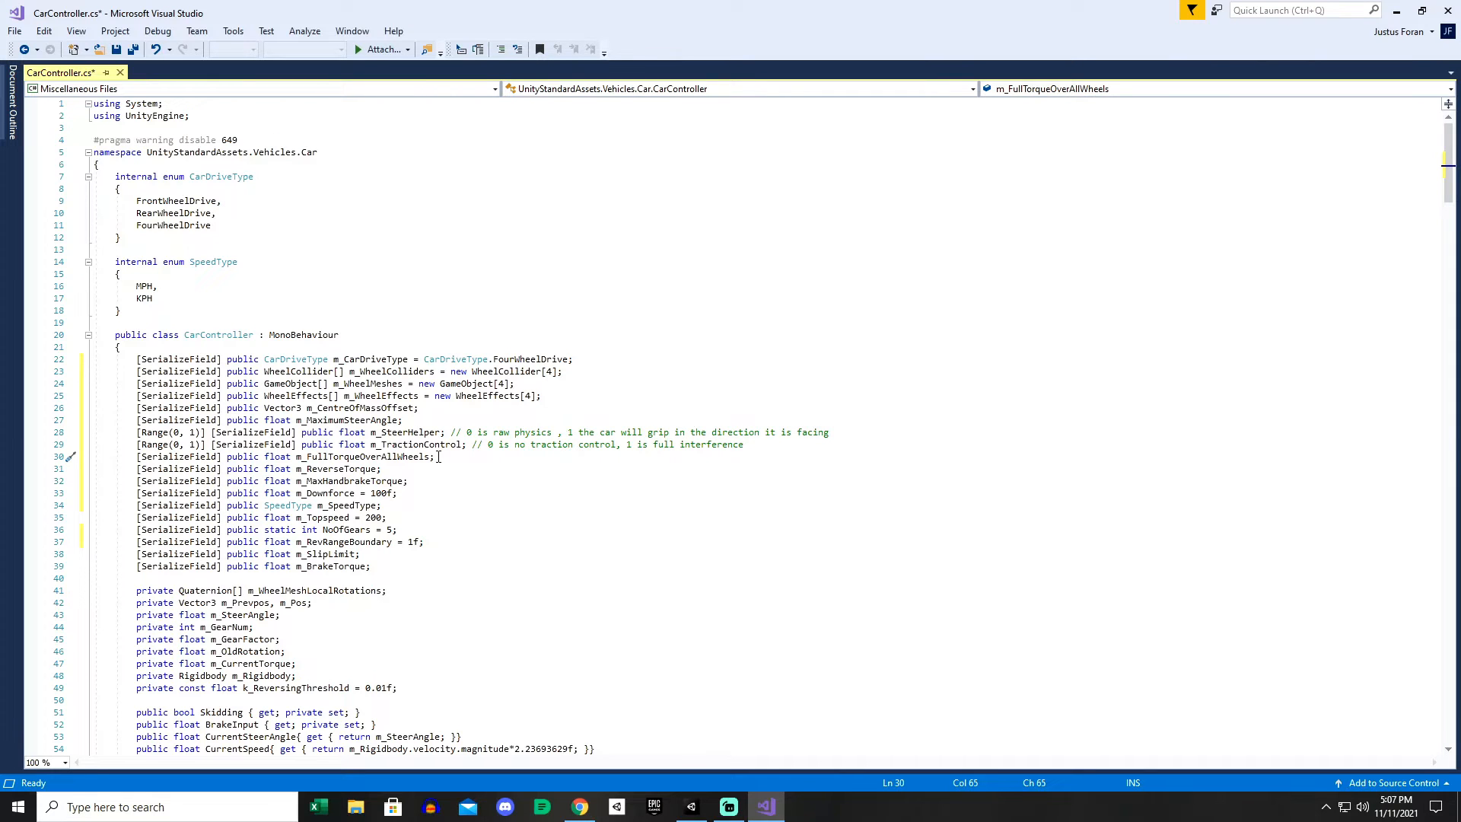
Make the remaining serialized fields public and save CarController.cs with Ctrl+S.
{"action": "scroll", "scroll_direction": "down", "scroll_amount": 3}
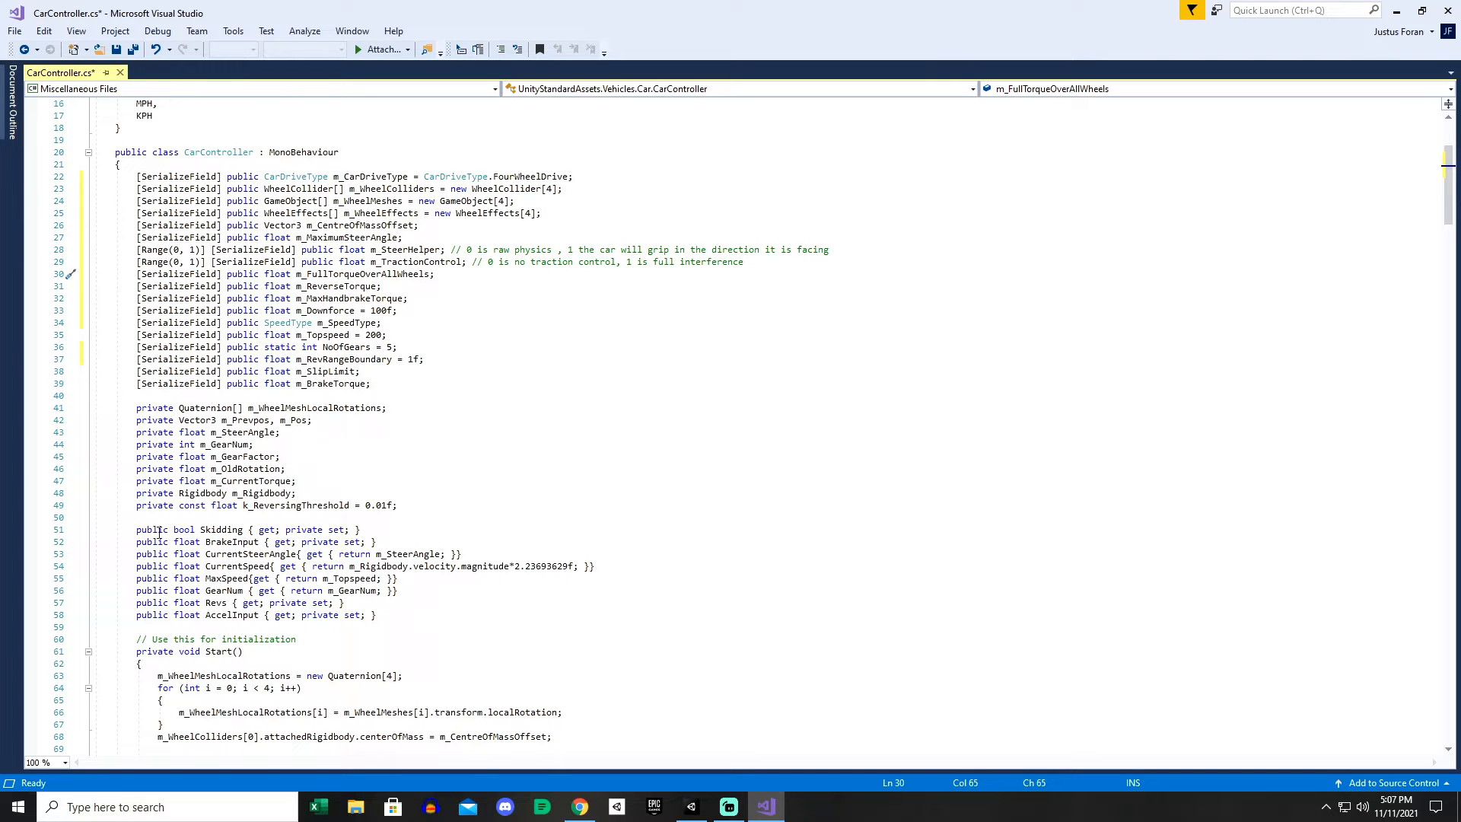
{"action": "left_click_drag", "start_coordinate": [135, 529], "coordinate": [376, 615]}
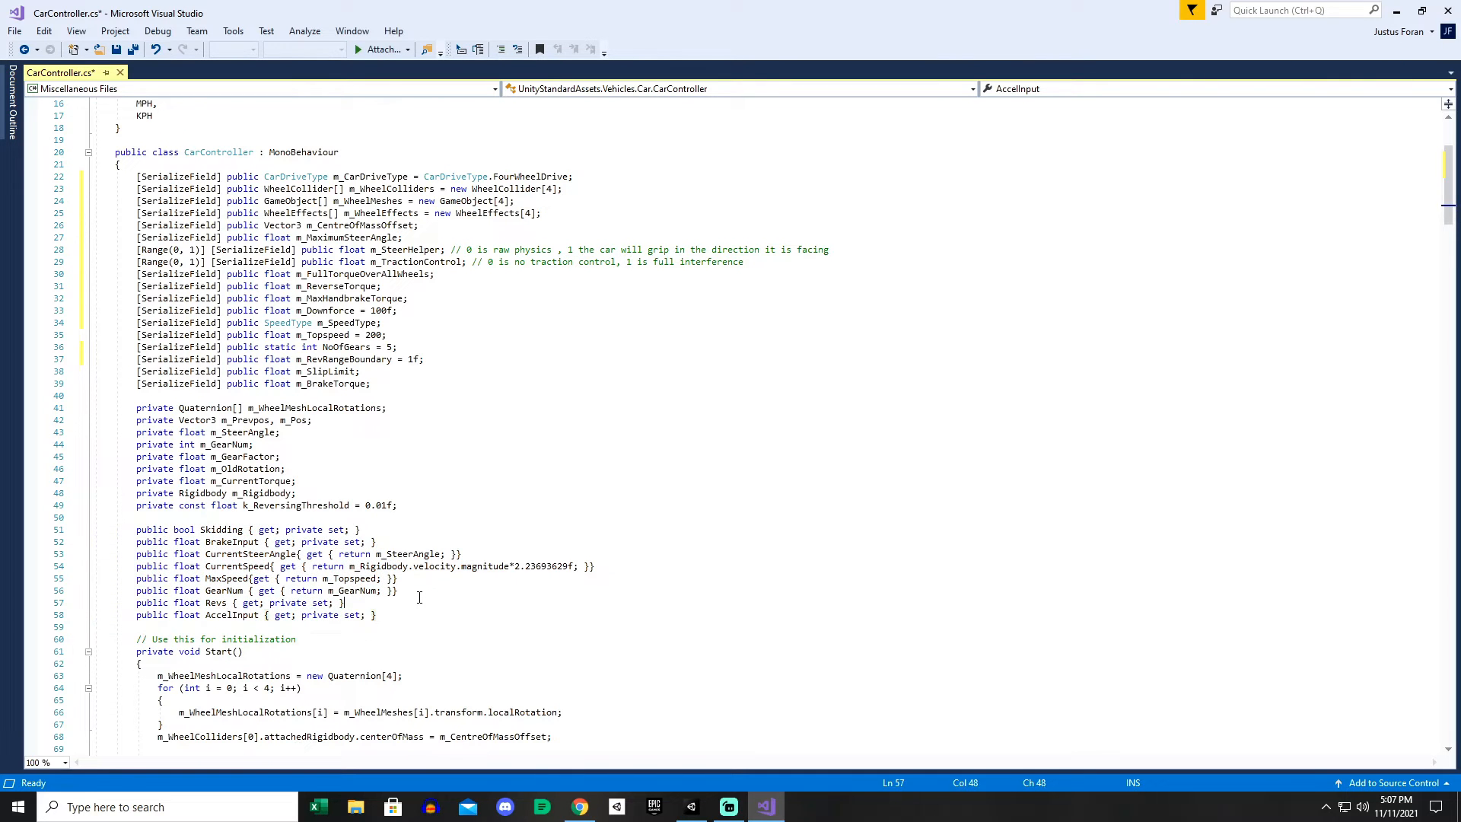
{"action": "scroll", "scroll_direction": "up", "scroll_amount": 3}
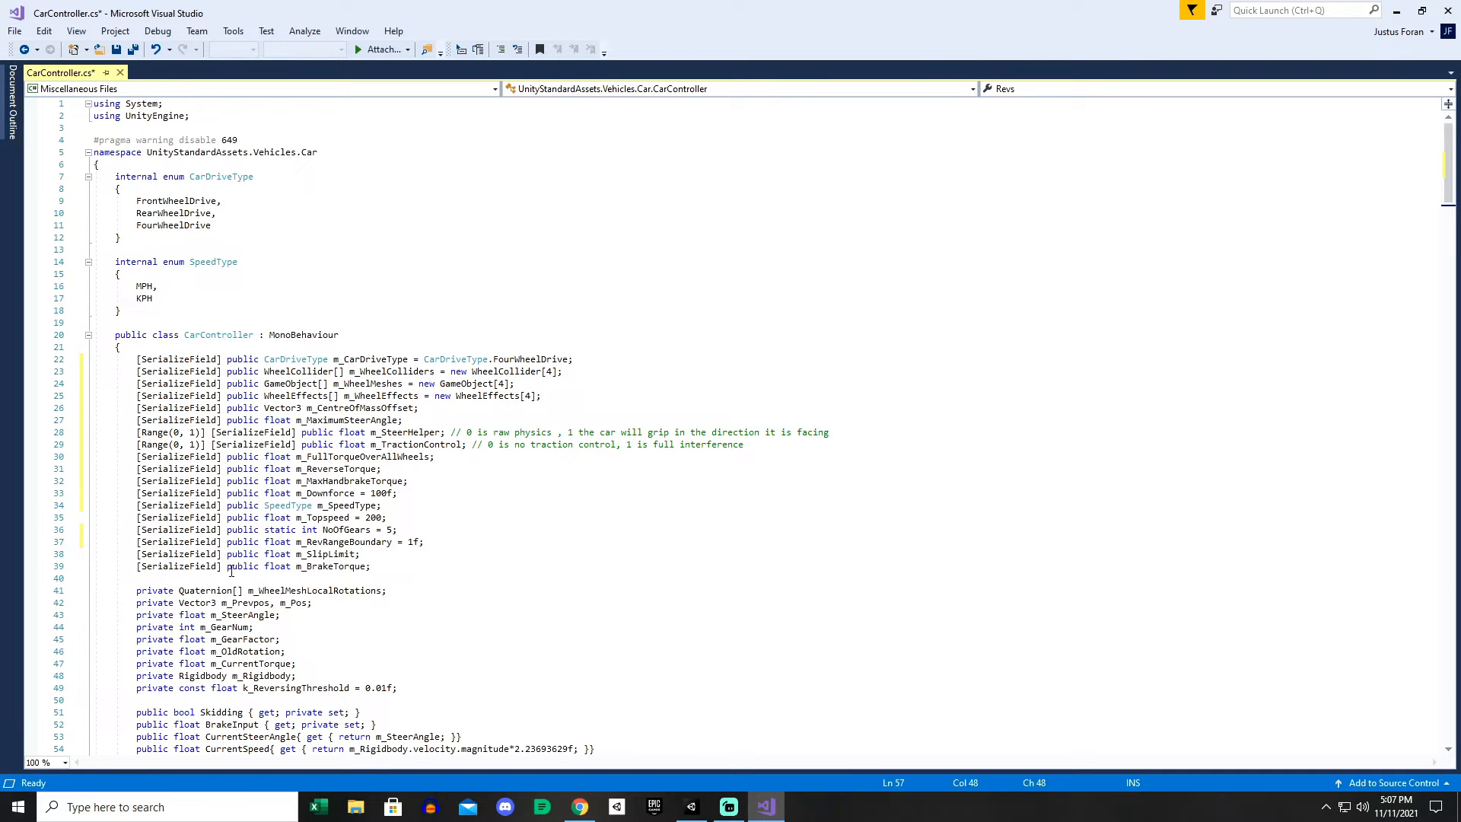
{"action": "key", "text": "ctrl+s"}
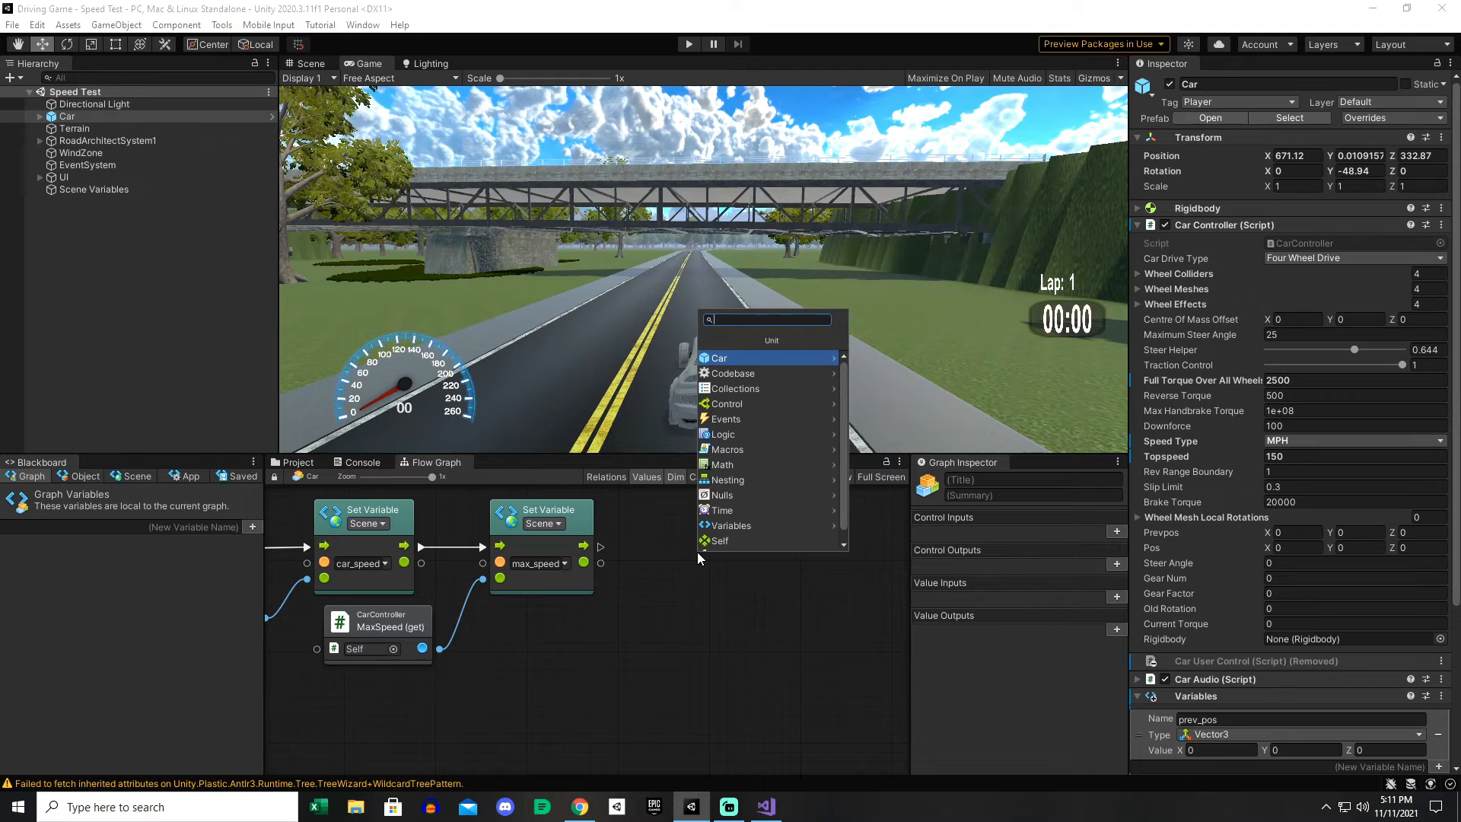
Search 'full torque' without result, then run Tools > Bolt > Update Unit Options.
{"action": "type", "text": "f"}
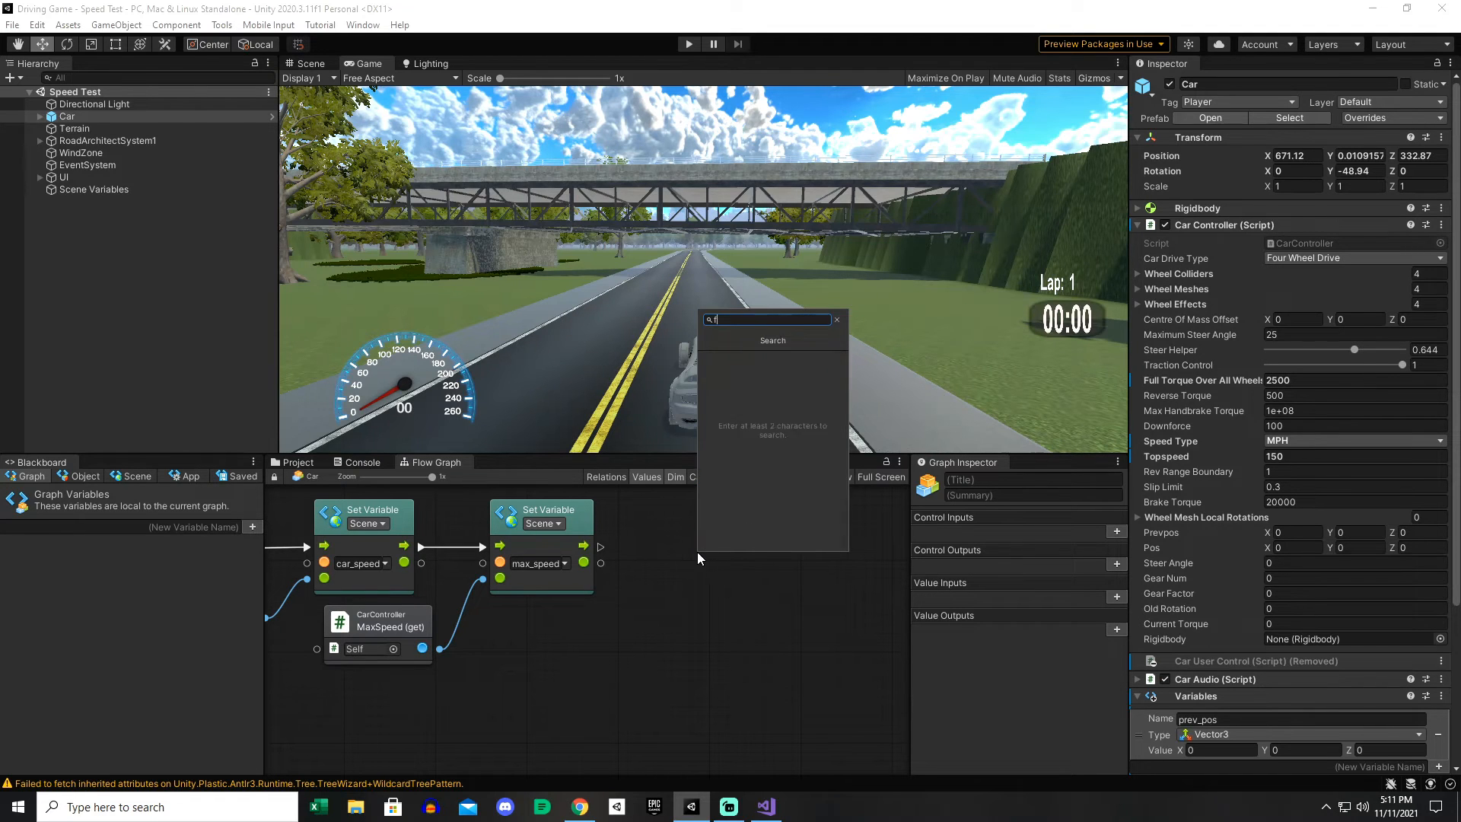
{"action": "type", "text": "ull torque"}
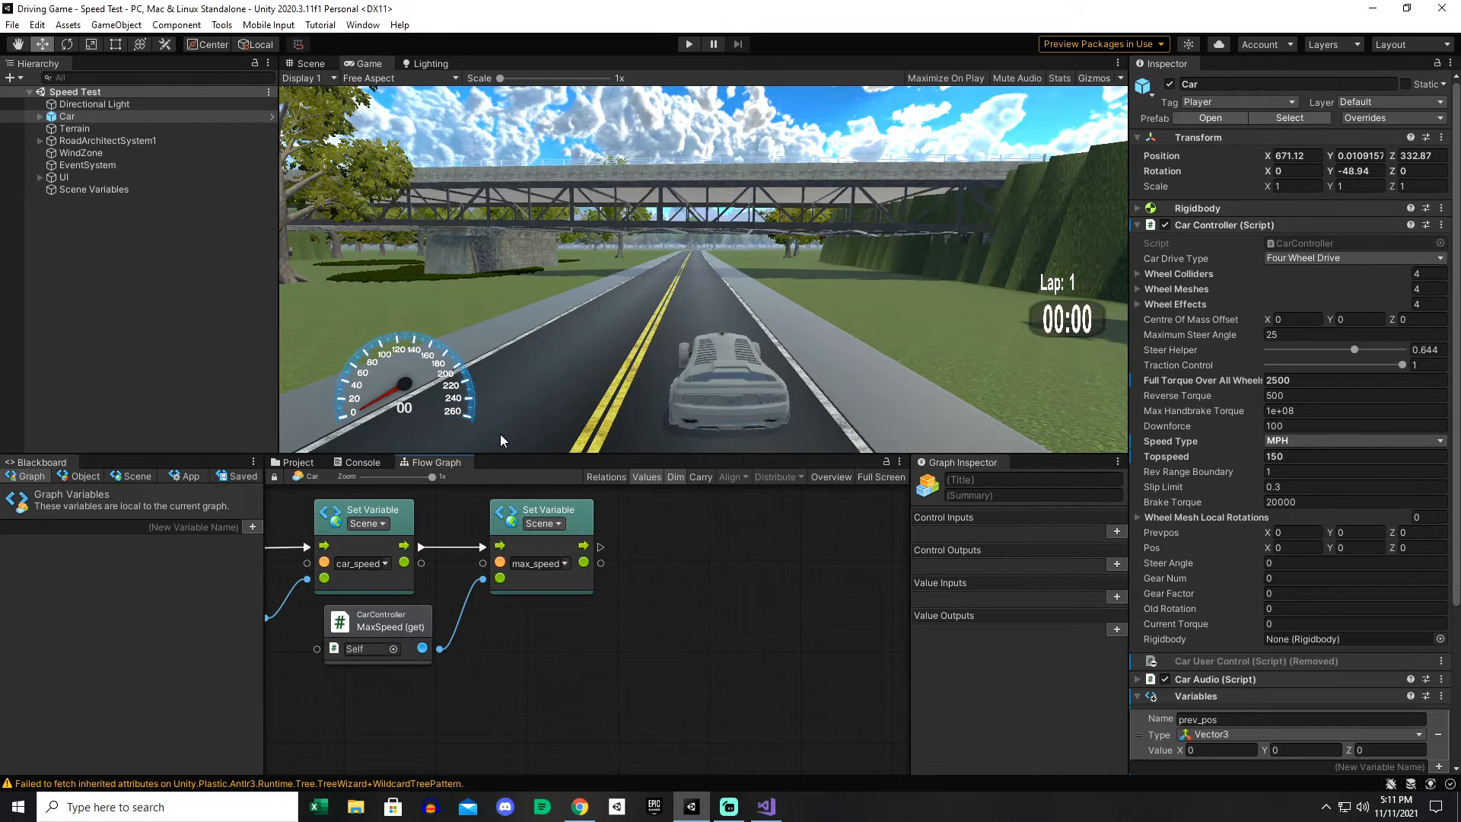
{"action": "left_click", "coordinate": [222, 25]}
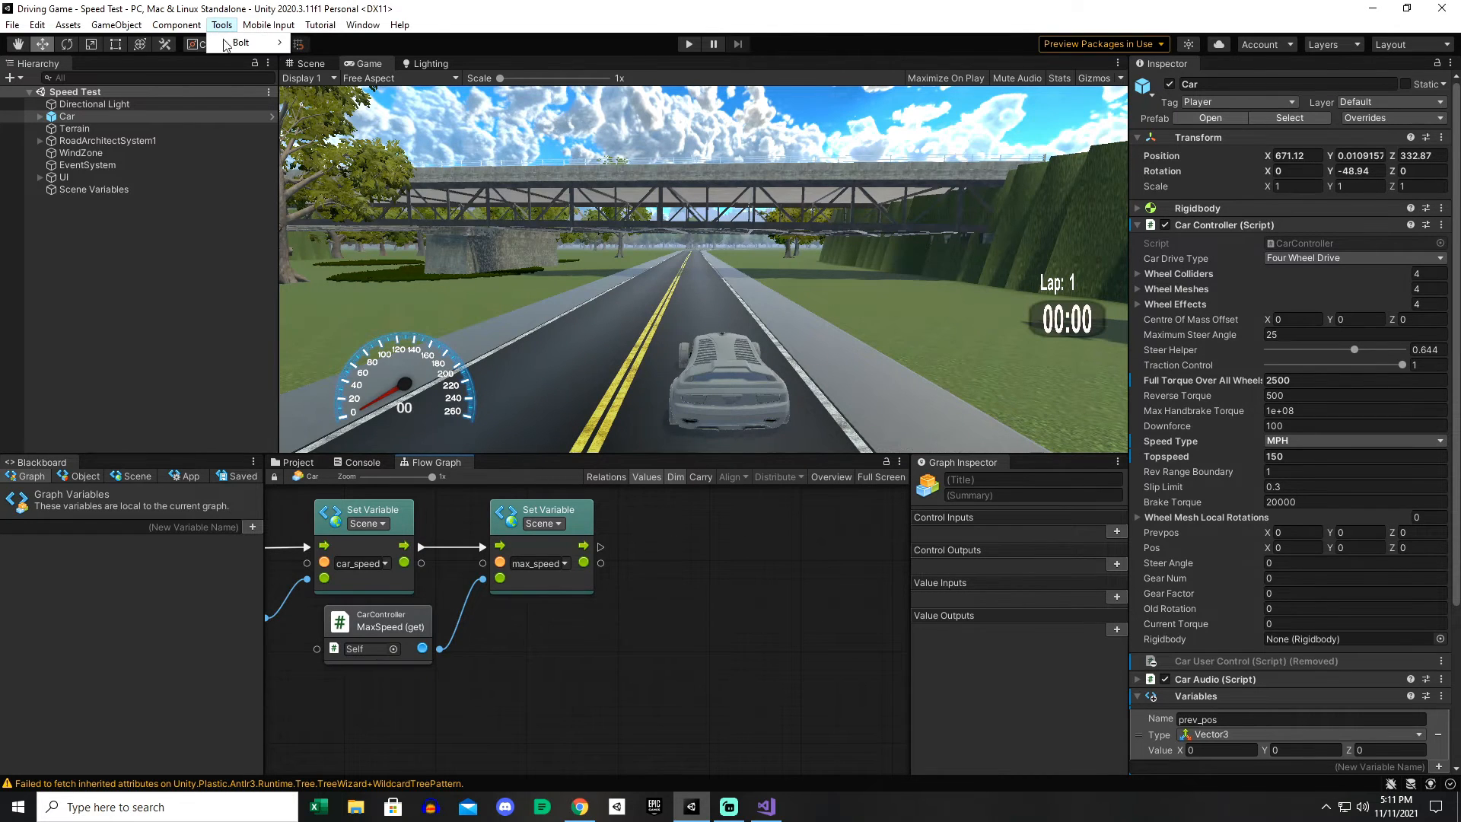
{"action": "left_click", "coordinate": [240, 43]}
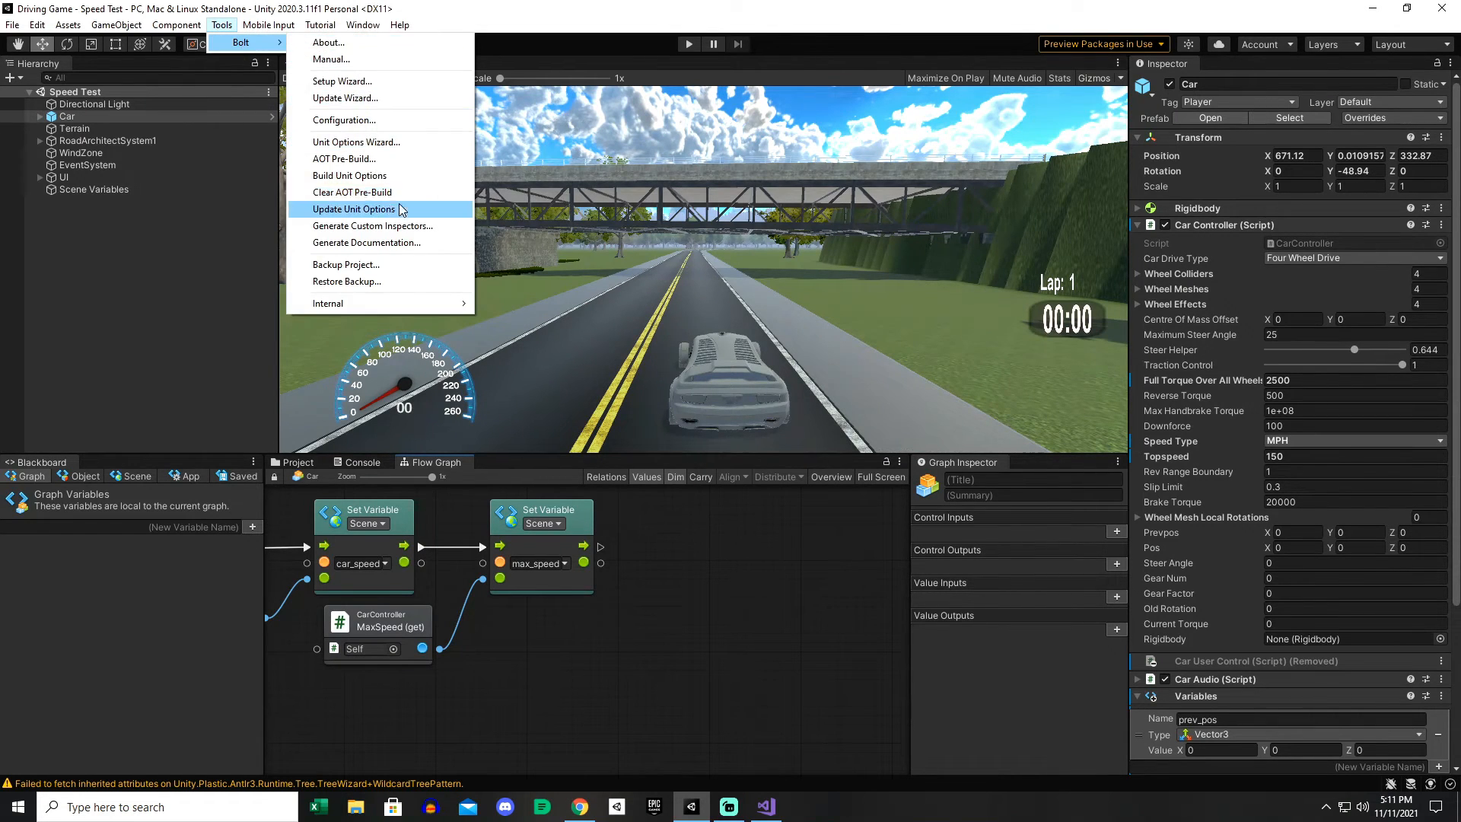
{"action": "left_click", "coordinate": [354, 209]}
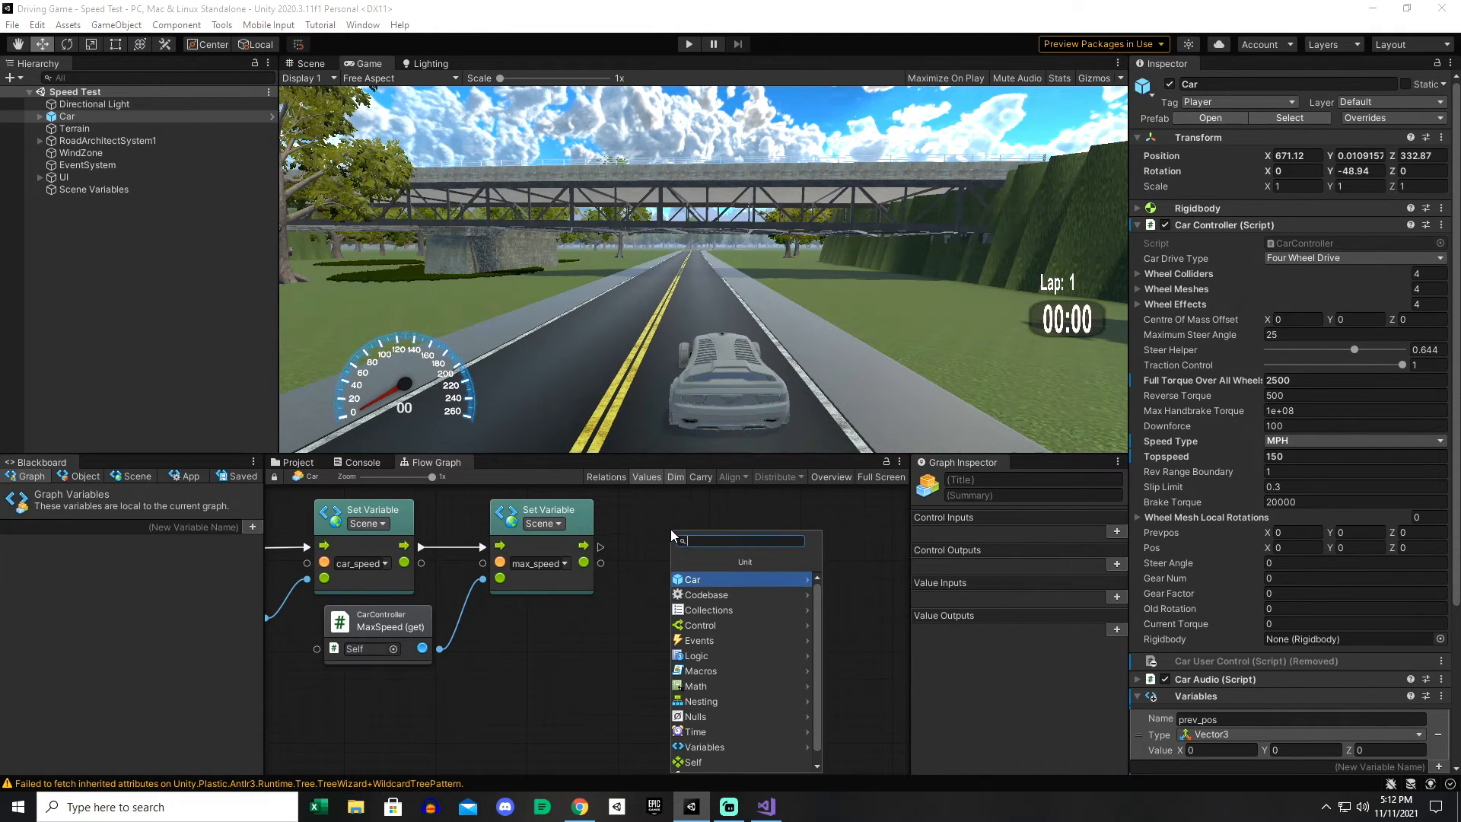
Add the CarController.m_FullTorqueOverAllWheels (set) unit found via 'full tor'.
{"action": "type", "text": "full torque"}
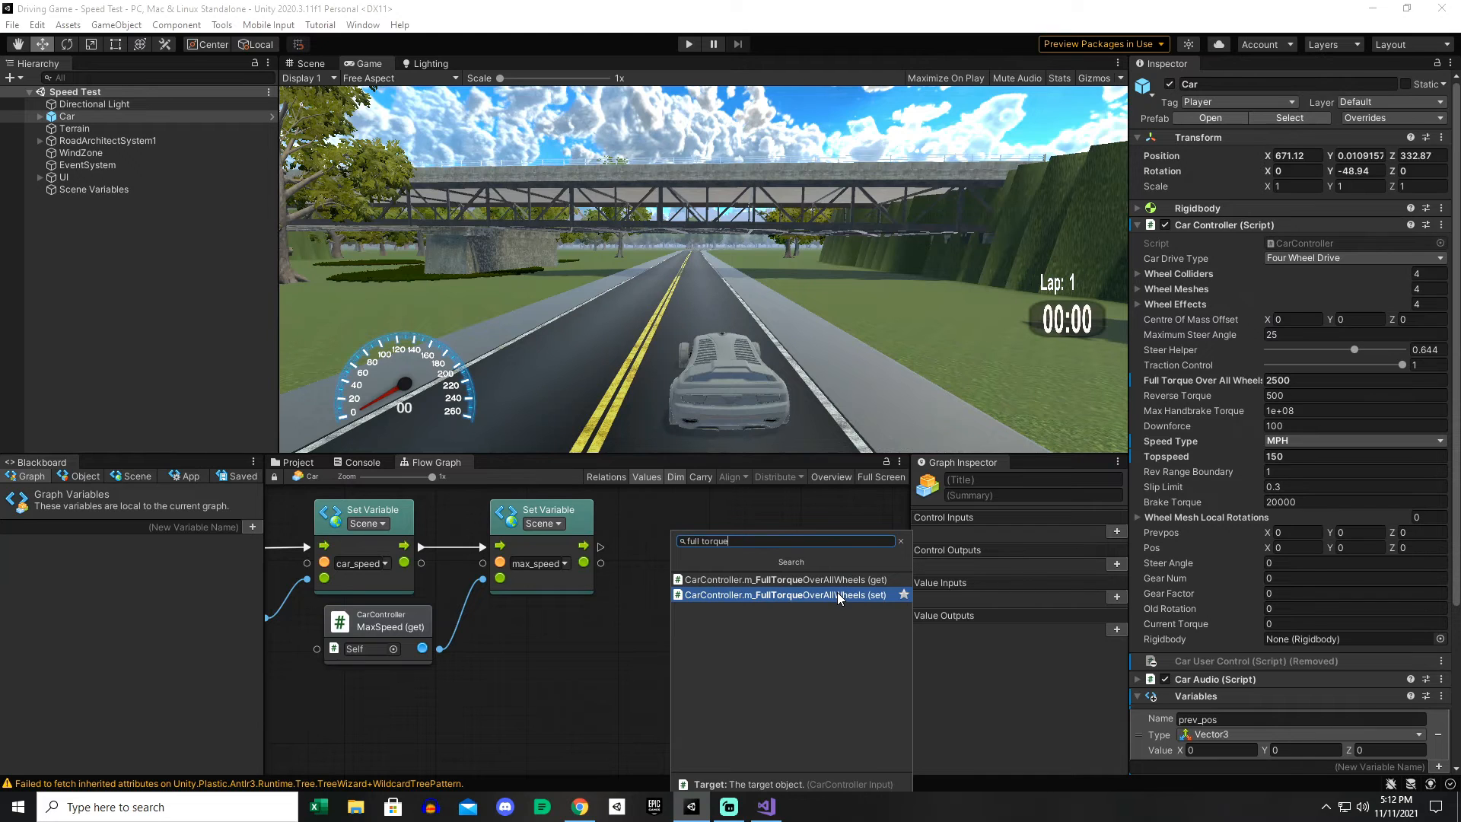
{"action": "left_click", "coordinate": [777, 595]}
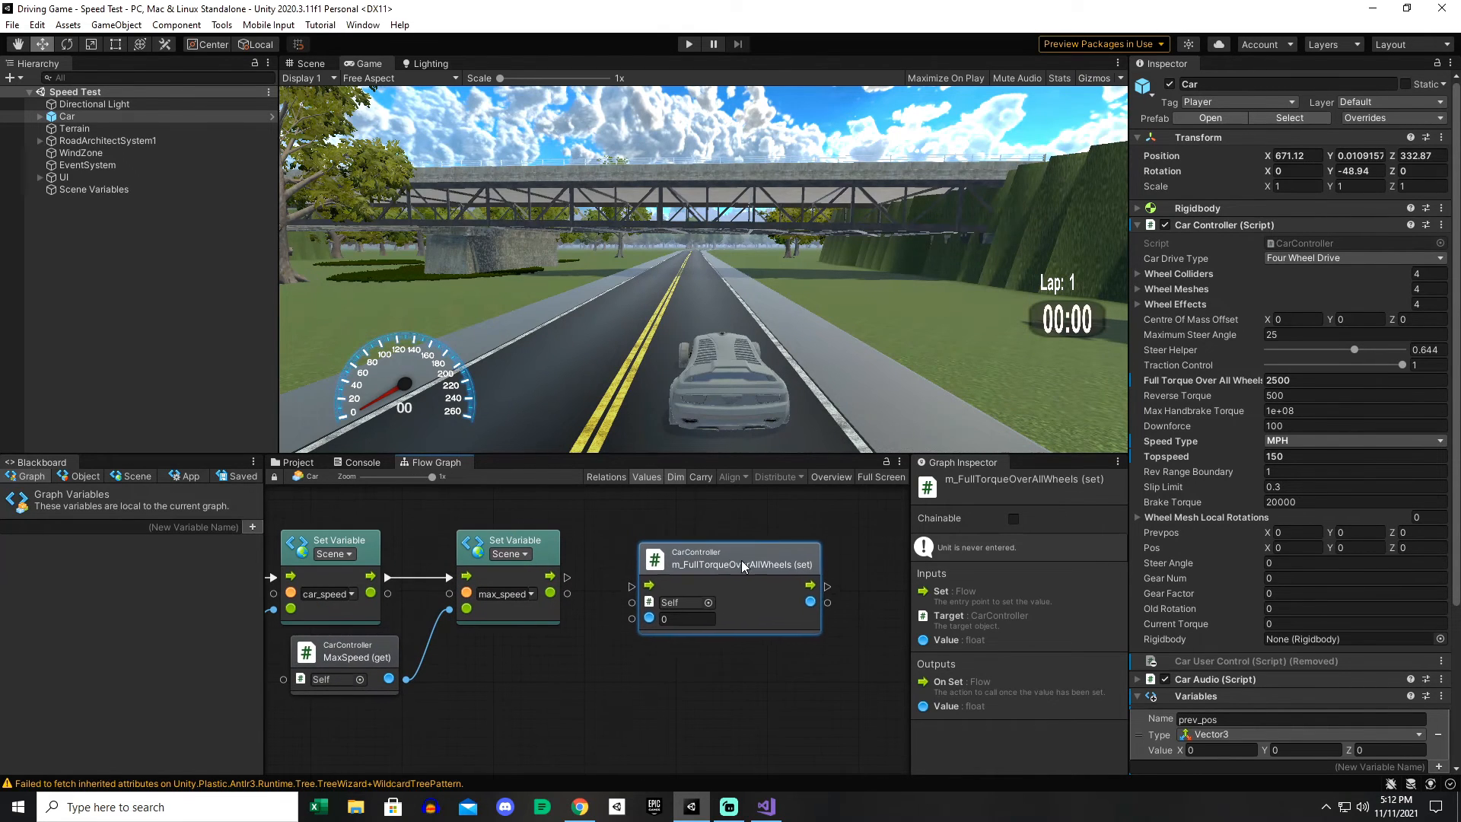
{"action": "right_click", "coordinate": [729, 559]}
{"action": "type", "text": "start"}
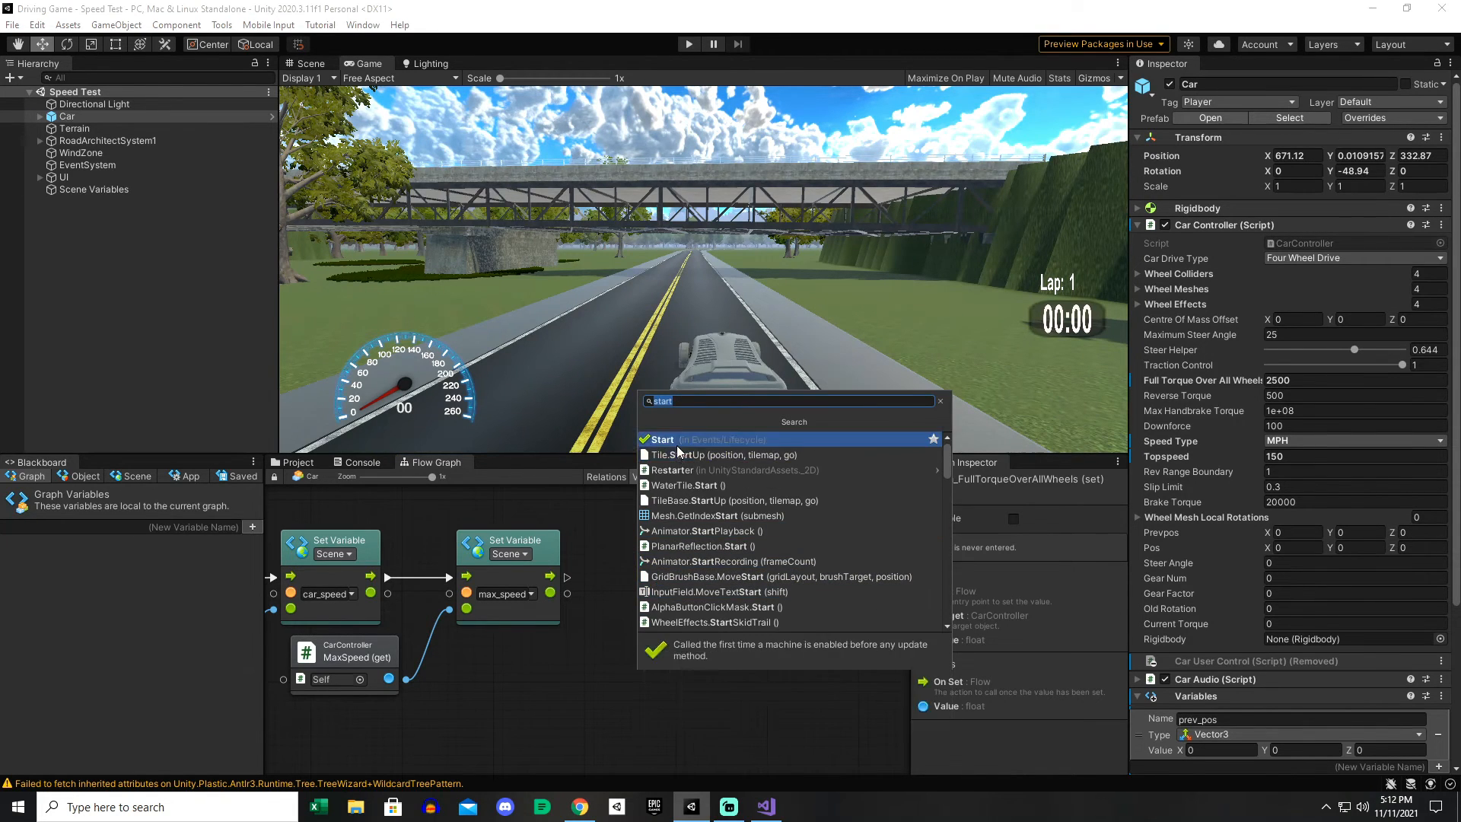
Wire a Start event into the full-torque setter and give it the value 500.
{"action": "left_click", "coordinate": [662, 438]}
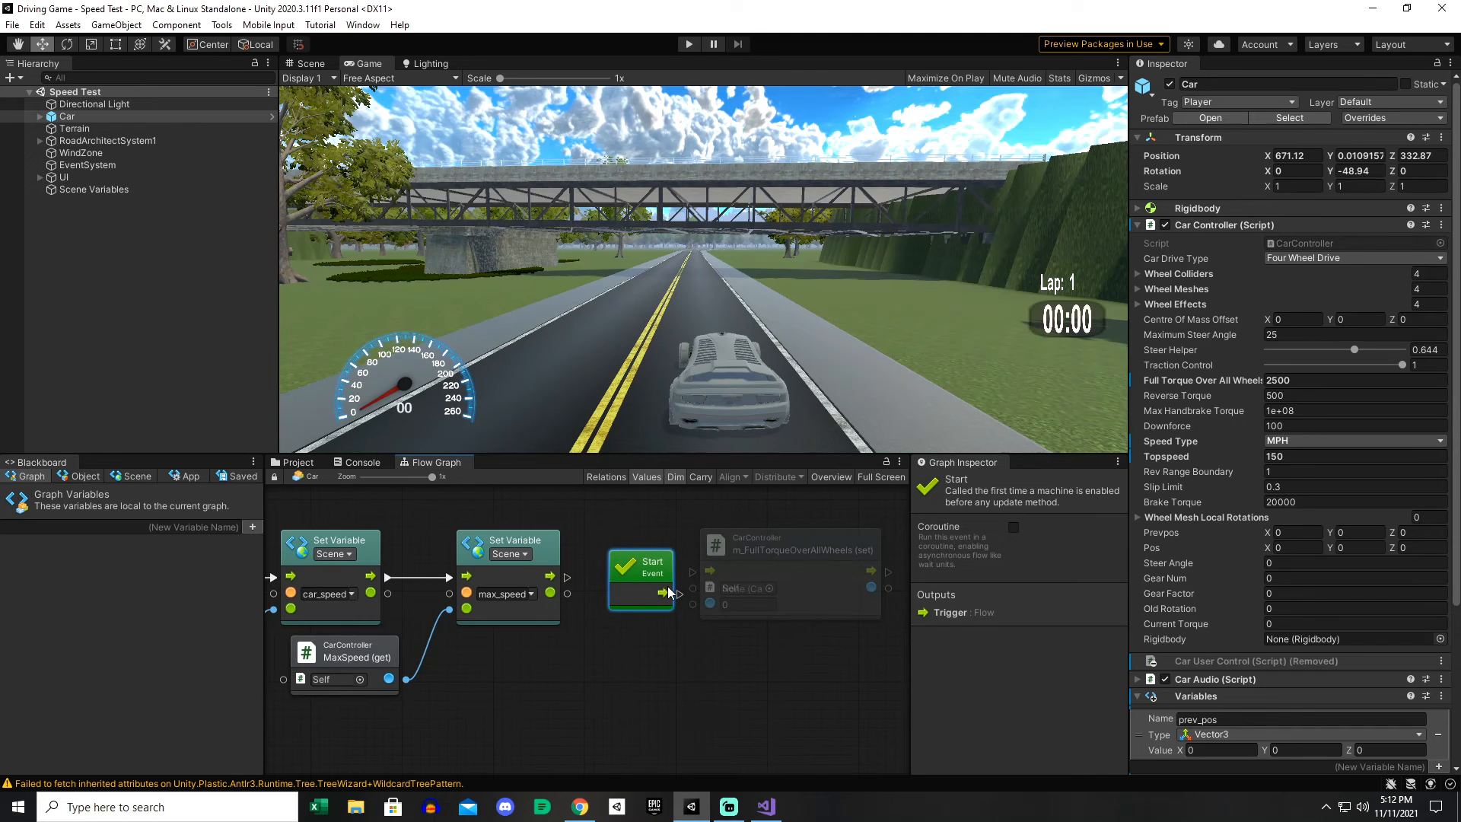
{"action": "left_click", "coordinate": [803, 552]}
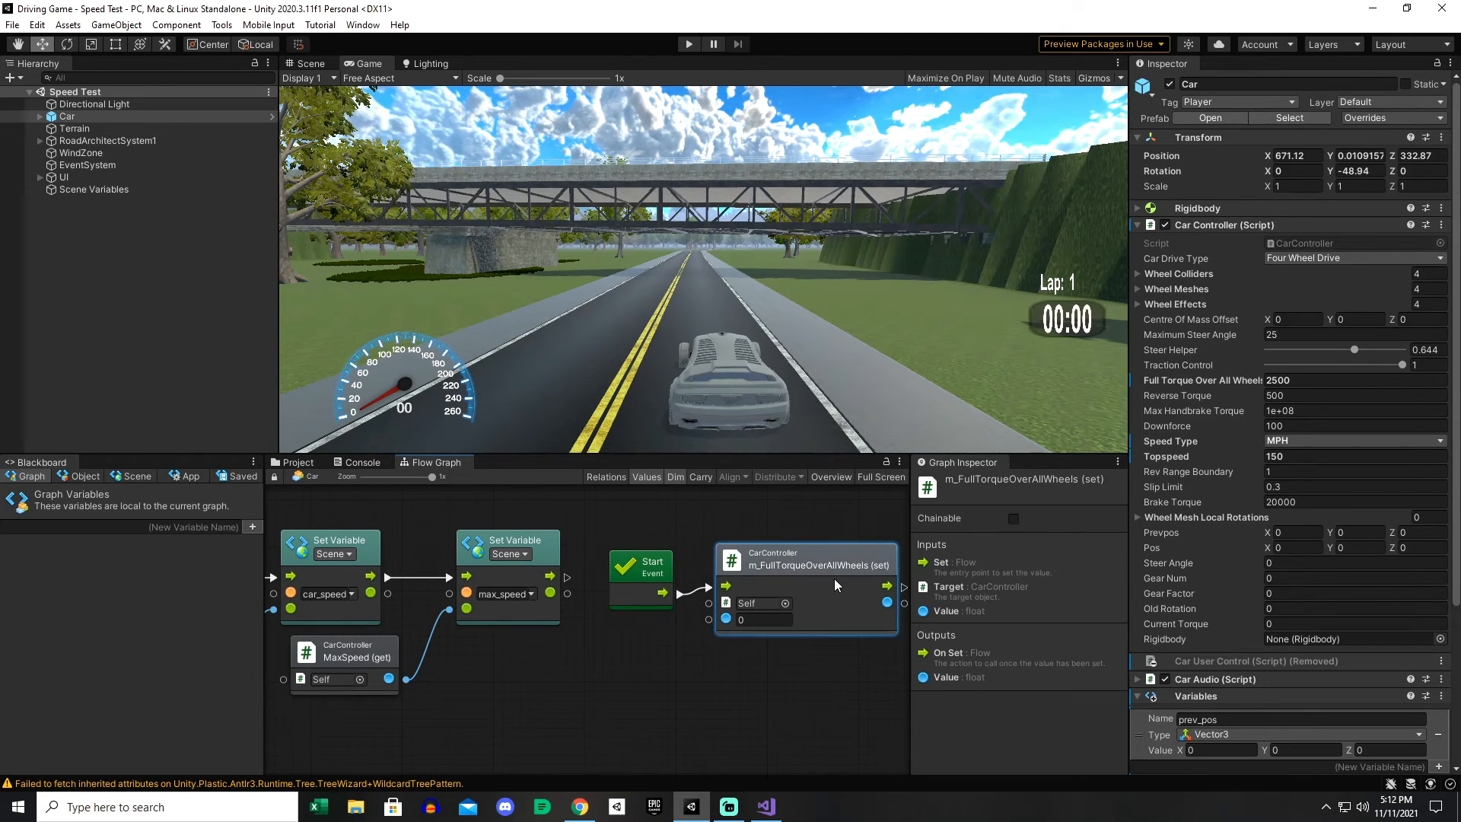
{"action": "left_click", "coordinate": [762, 619]}
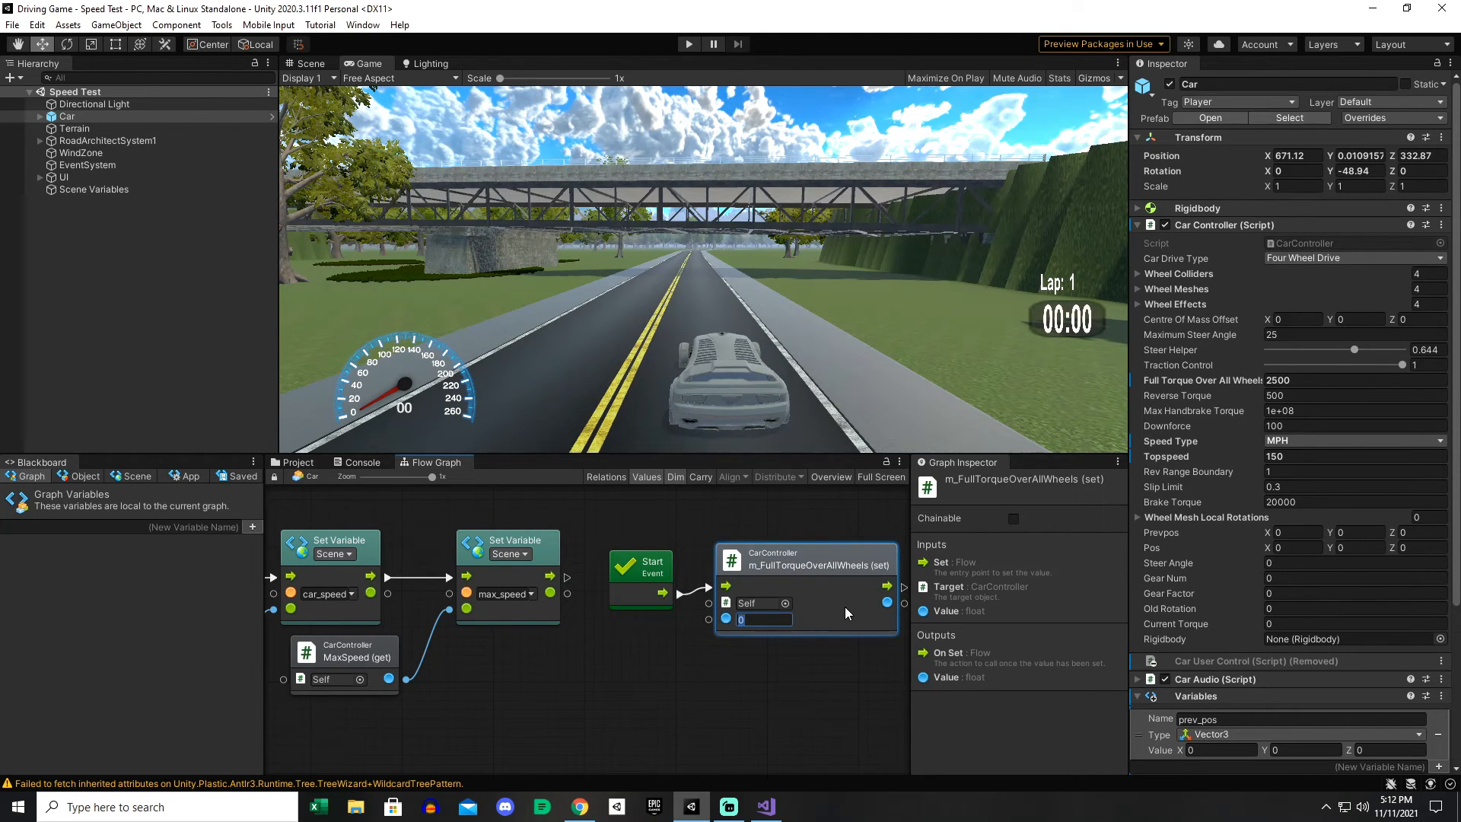
{"action": "type", "text": "500"}
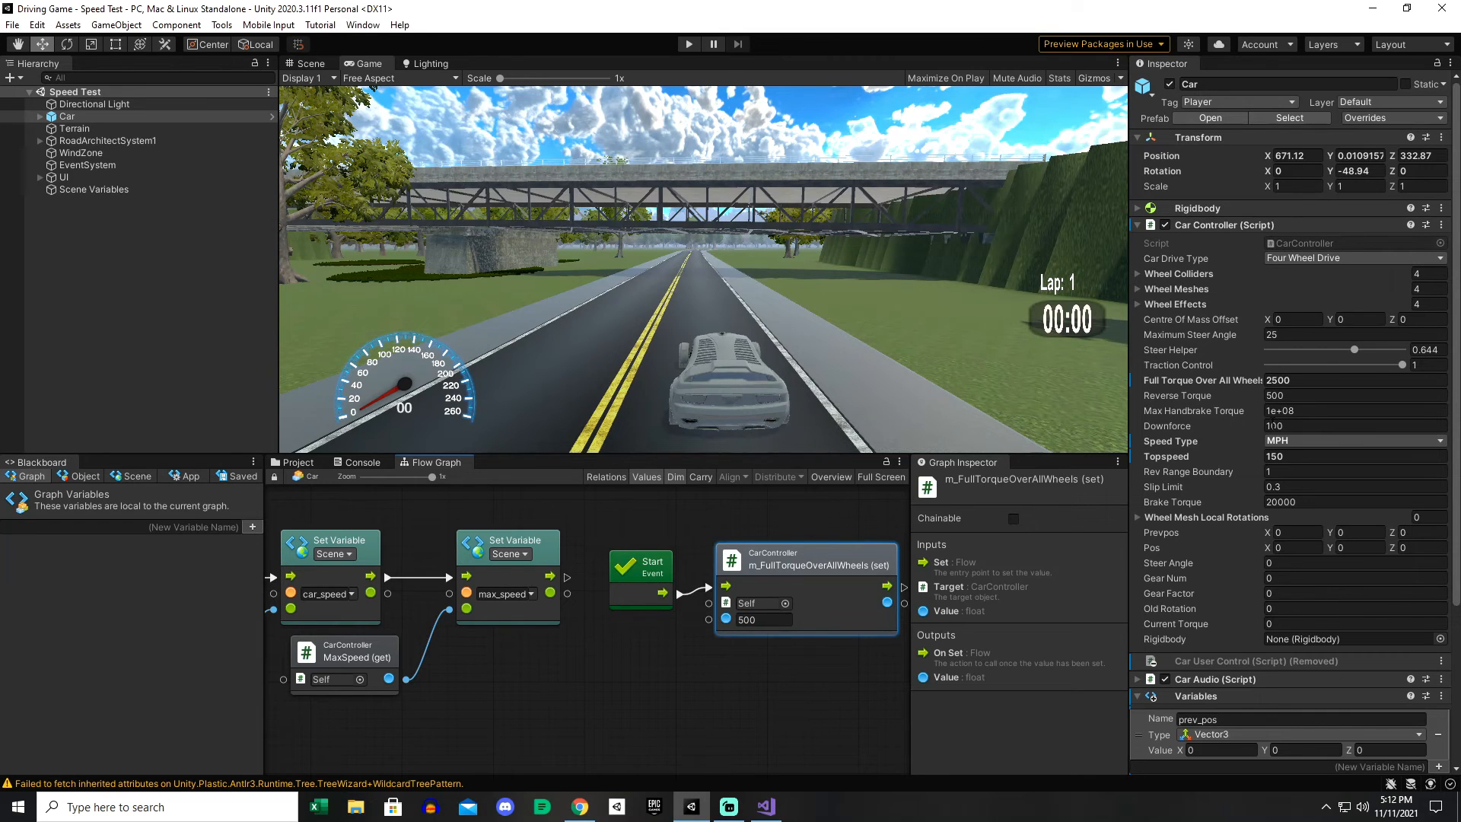
{"action": "mouse_move", "coordinate": [819, 158]}
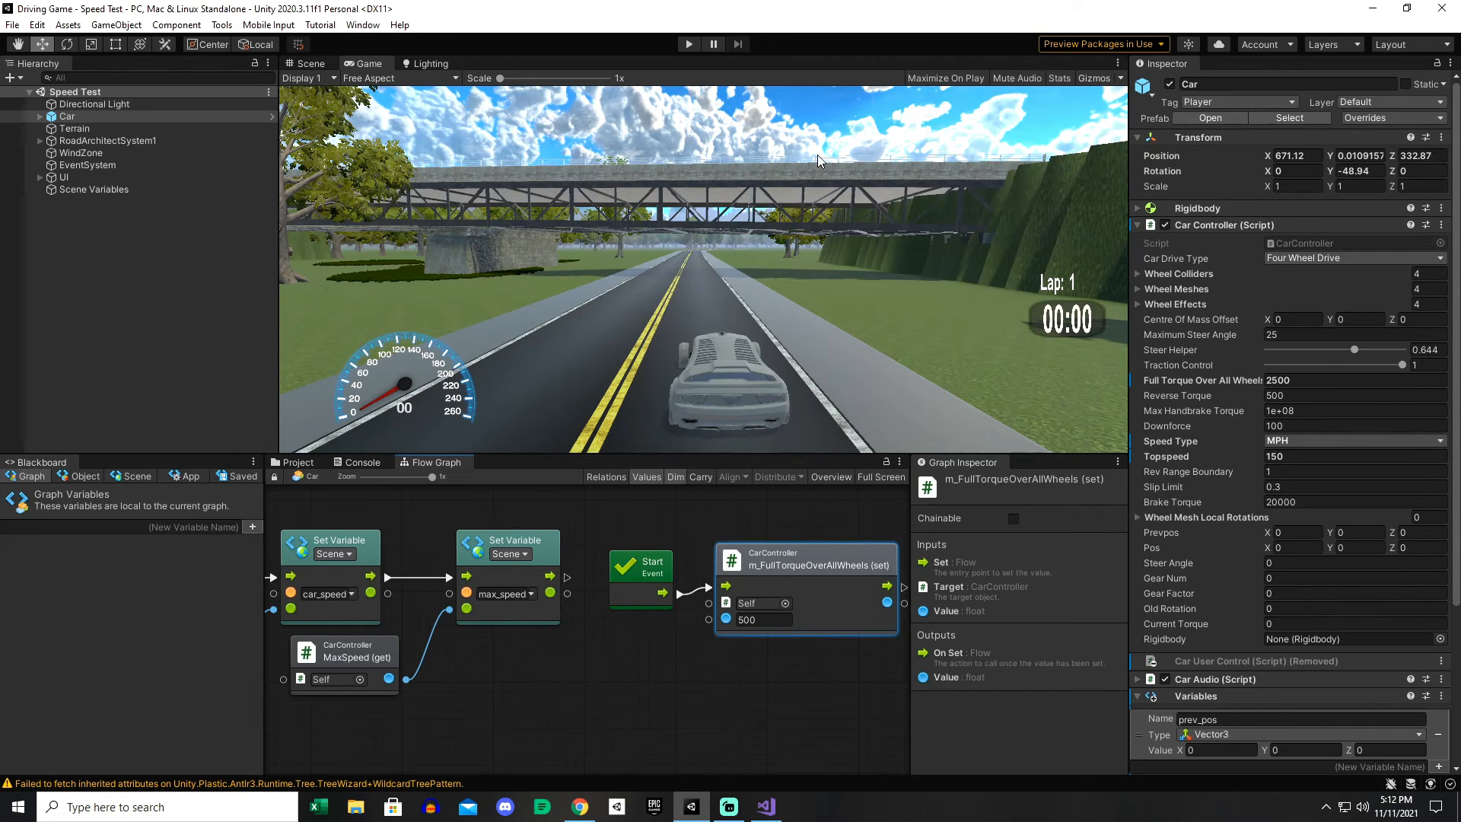
{"action": "left_click", "coordinate": [688, 44]}
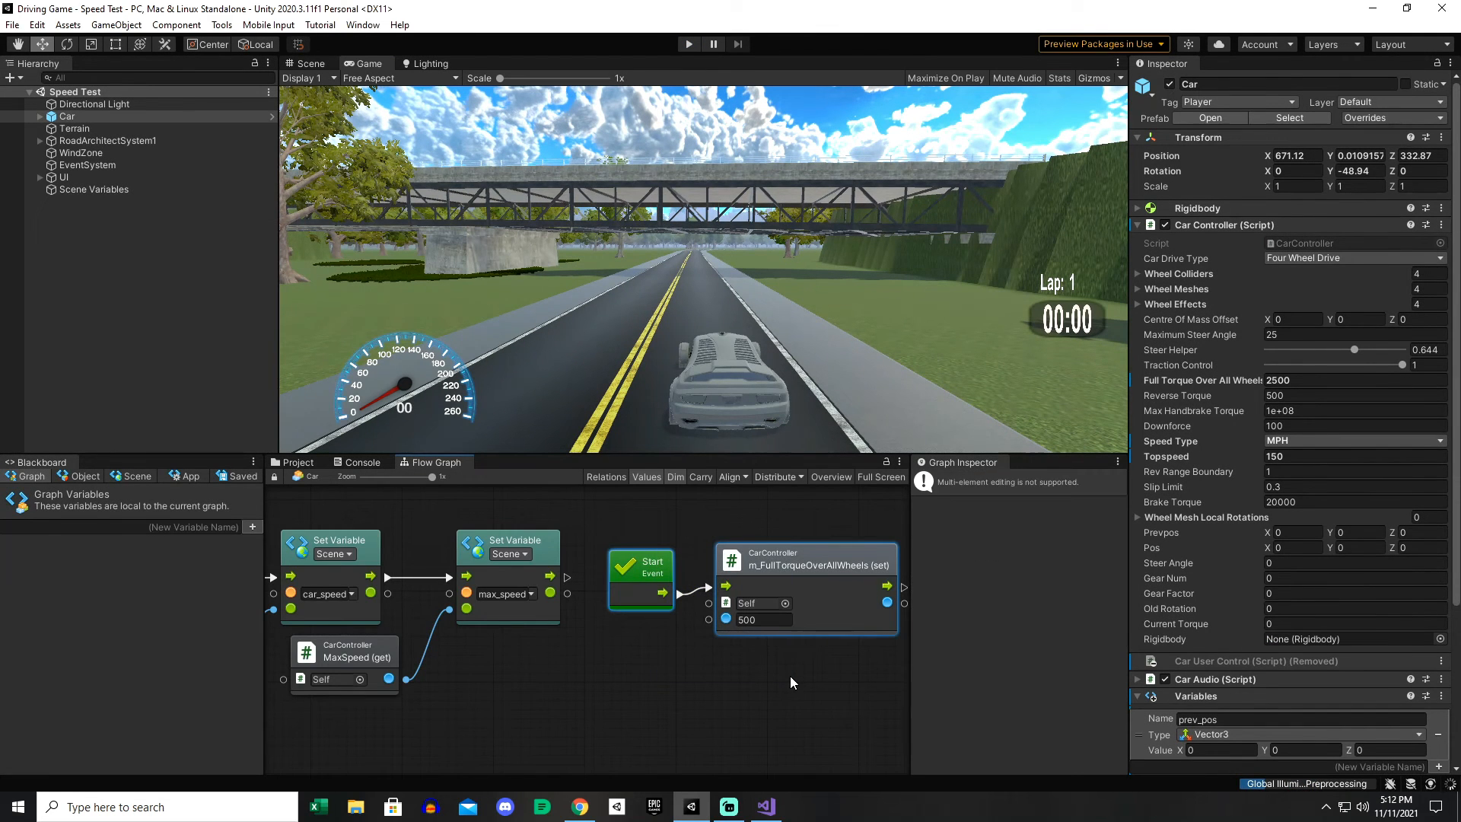
Search the unit finder for 'brake torque'.
{"action": "type", "text": "brake torque"}
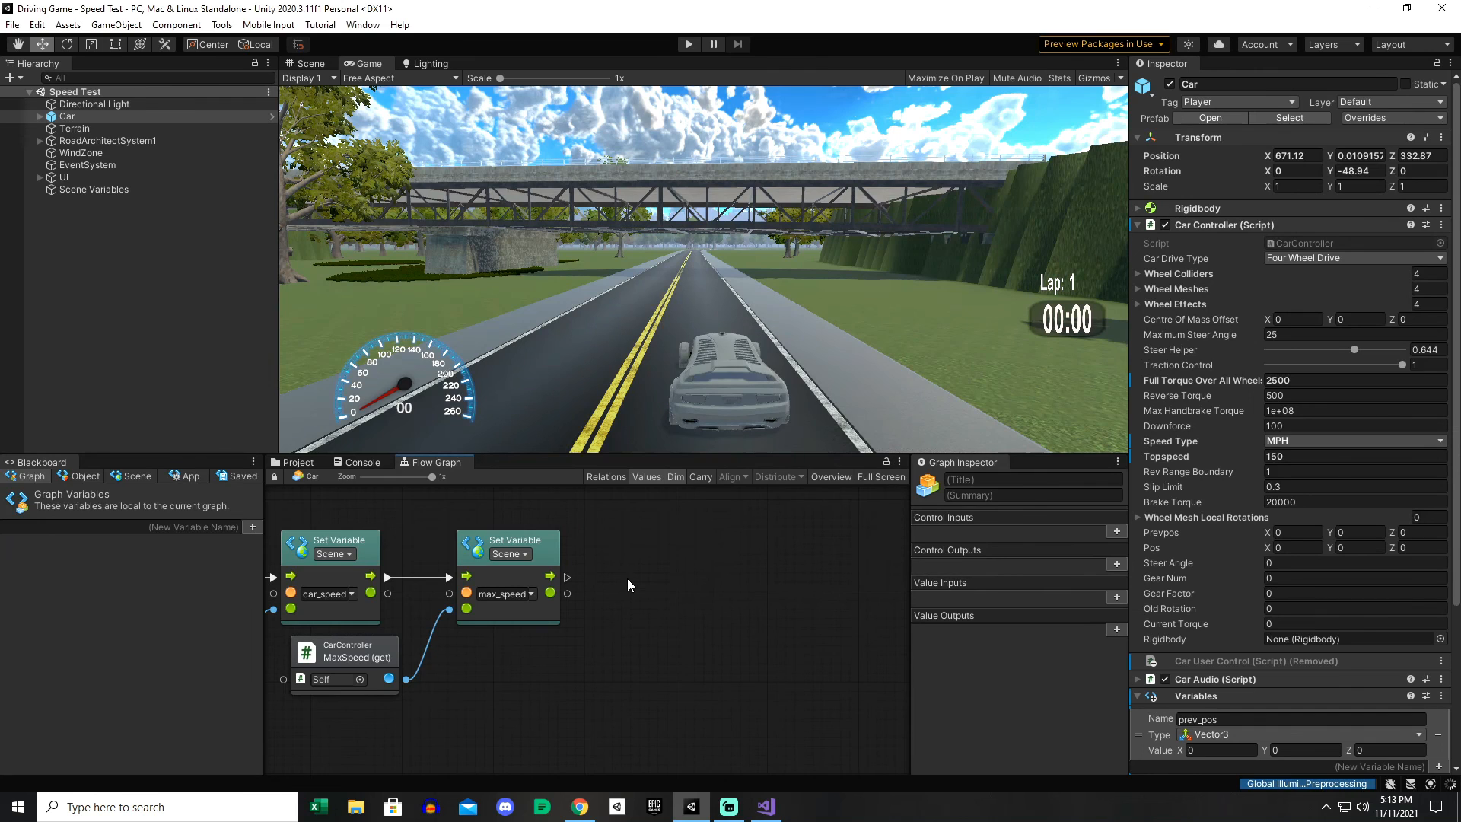
{"action": "mouse_move", "coordinate": [736, 654]}
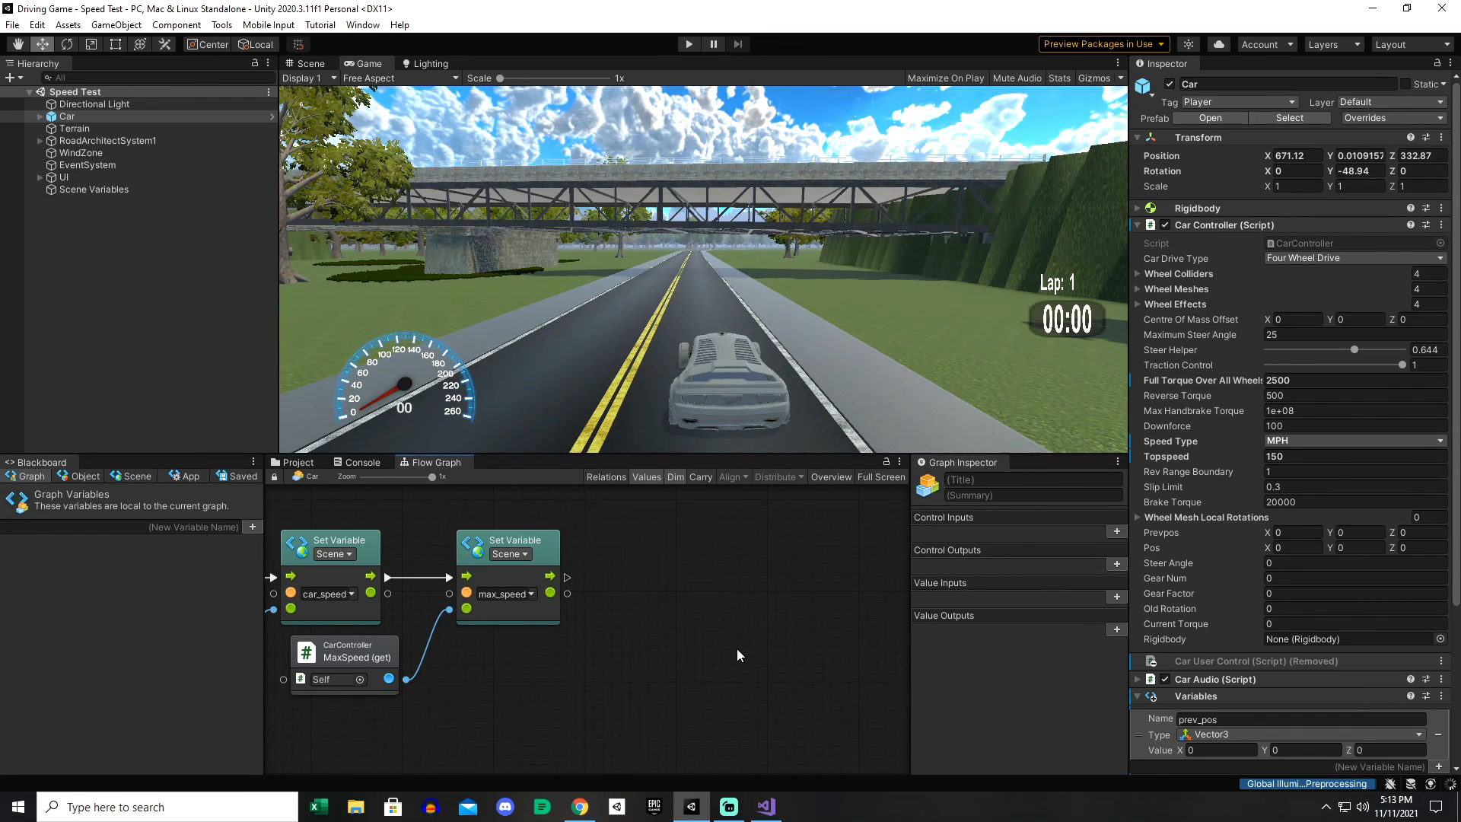